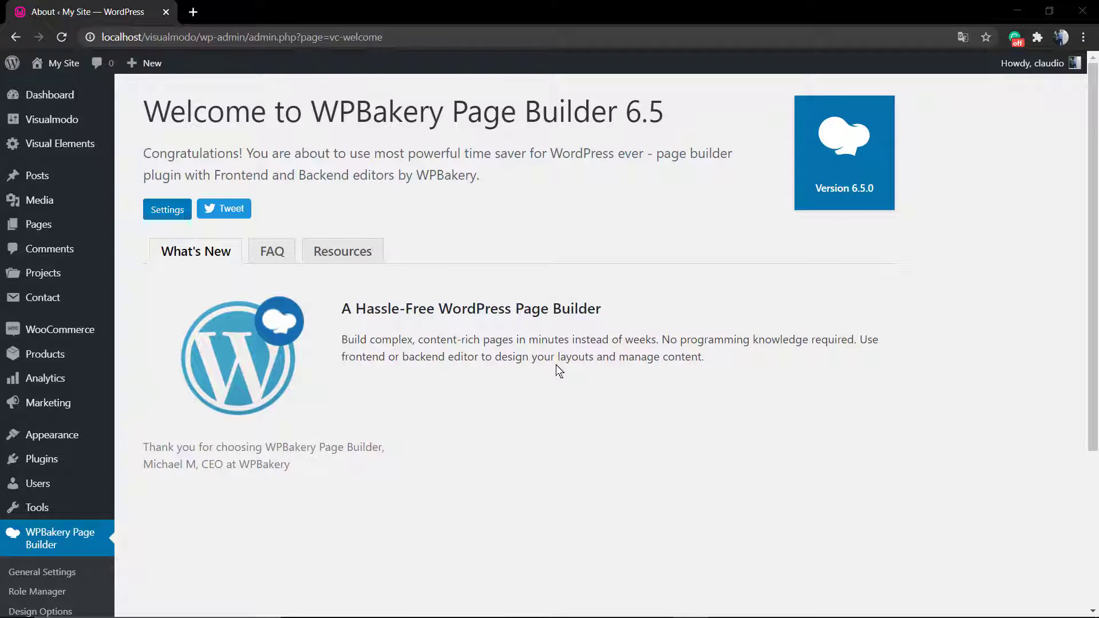
mouse_move(542, 374)
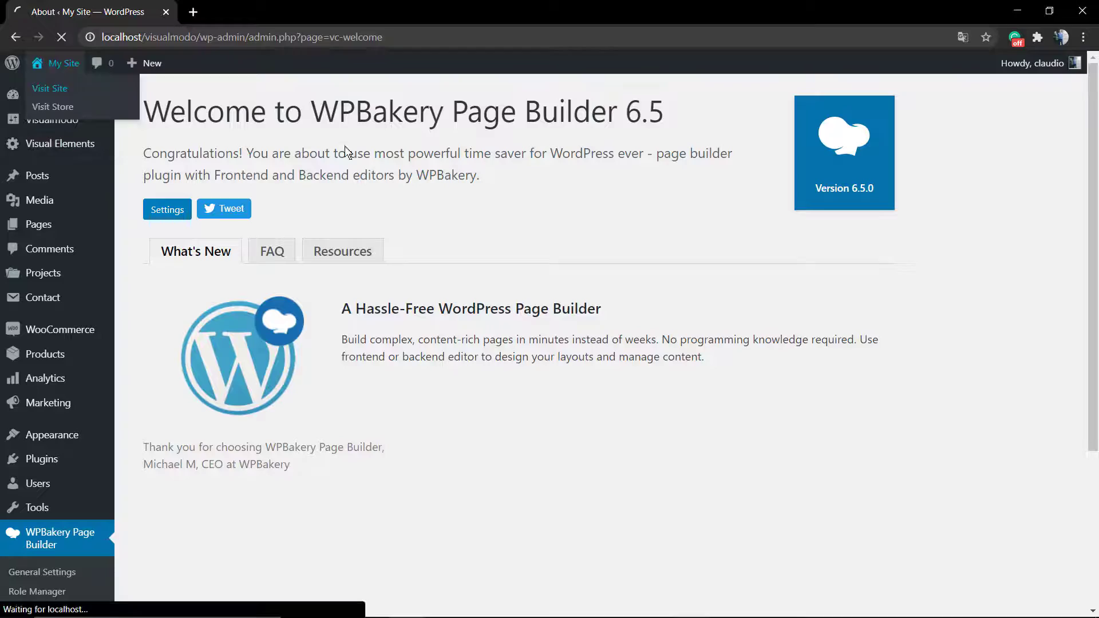
- Visit the live homepage and scroll to the Highly Creative Website Solutions section
click(49, 88)
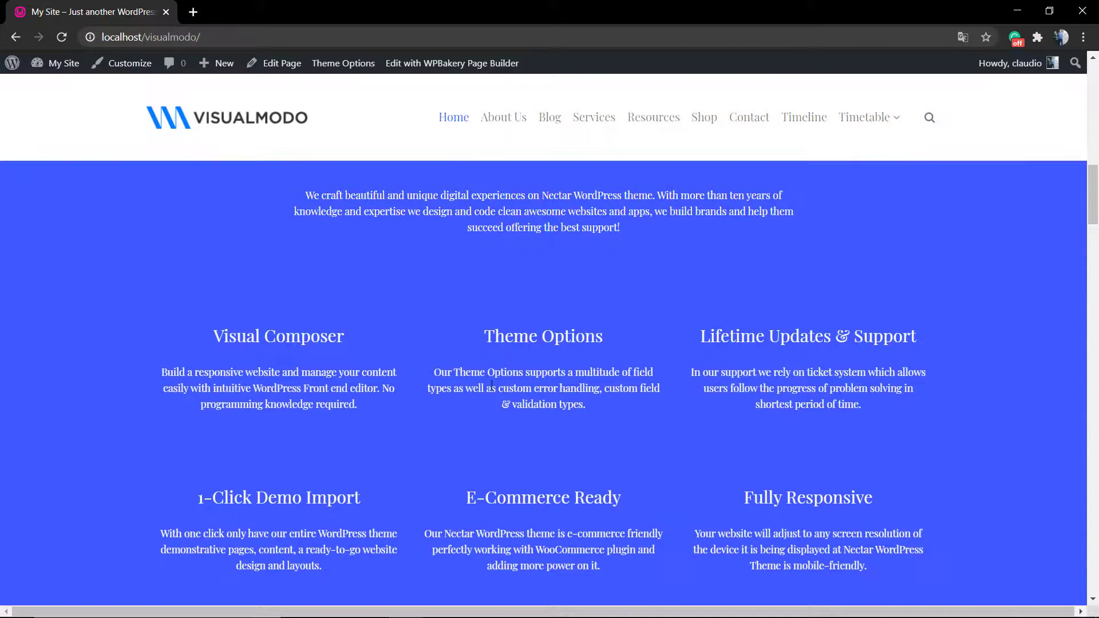
scroll(down, 3)
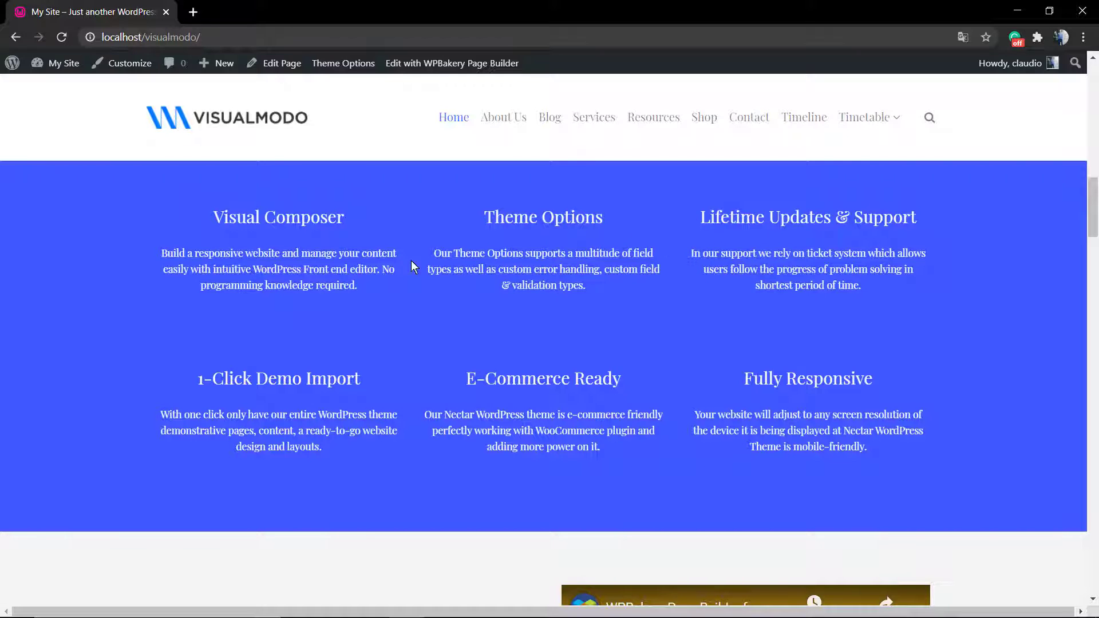
mouse_move(409, 272)
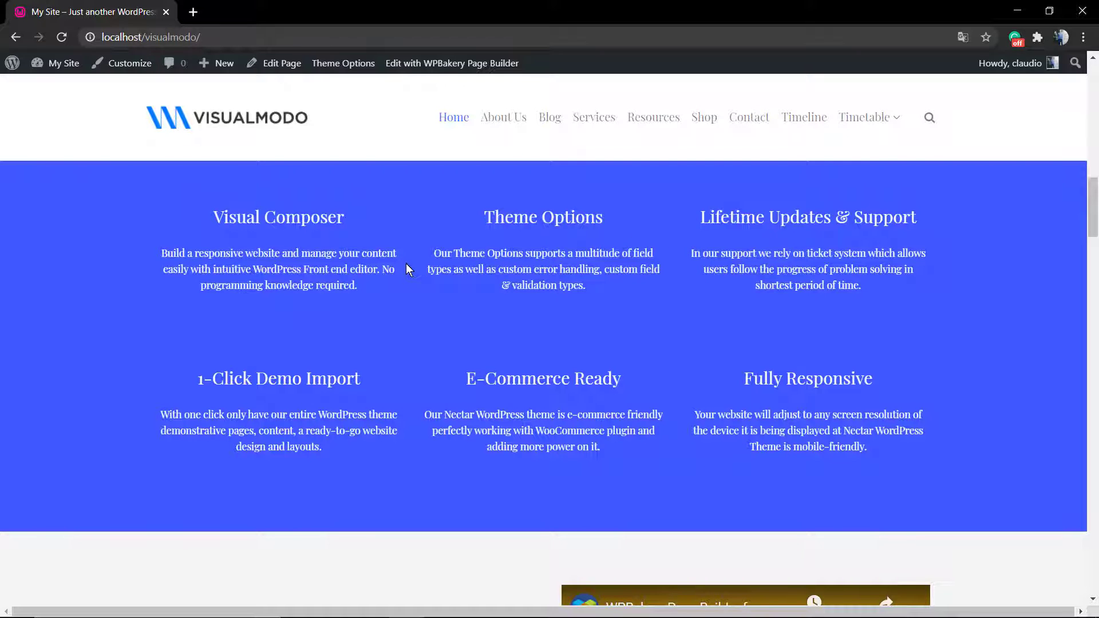
scroll(up, 3)
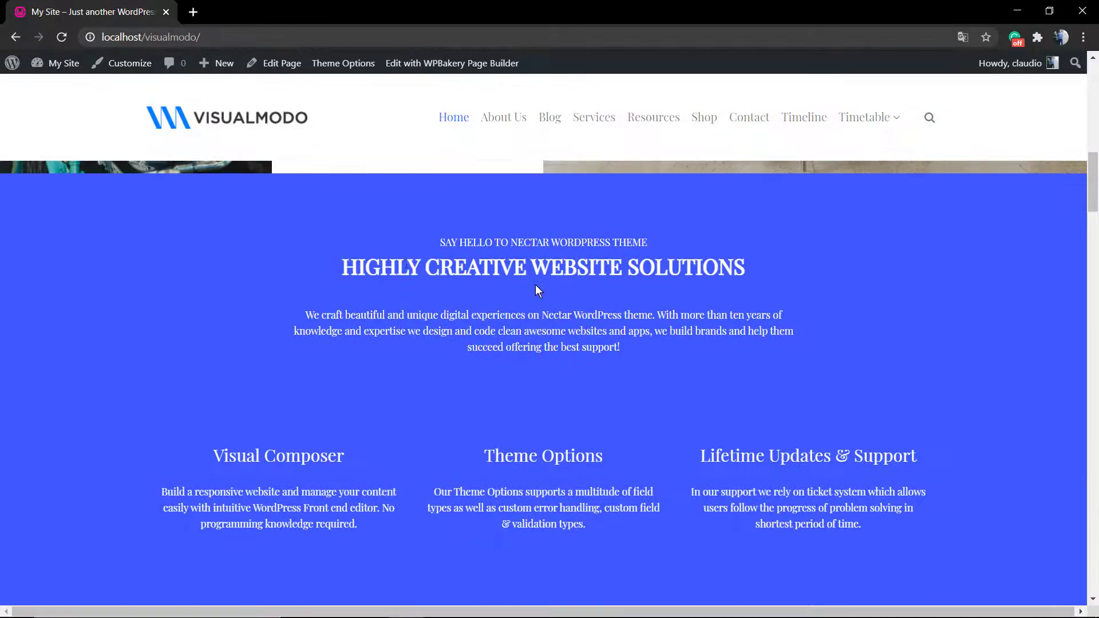
mouse_move(529, 293)
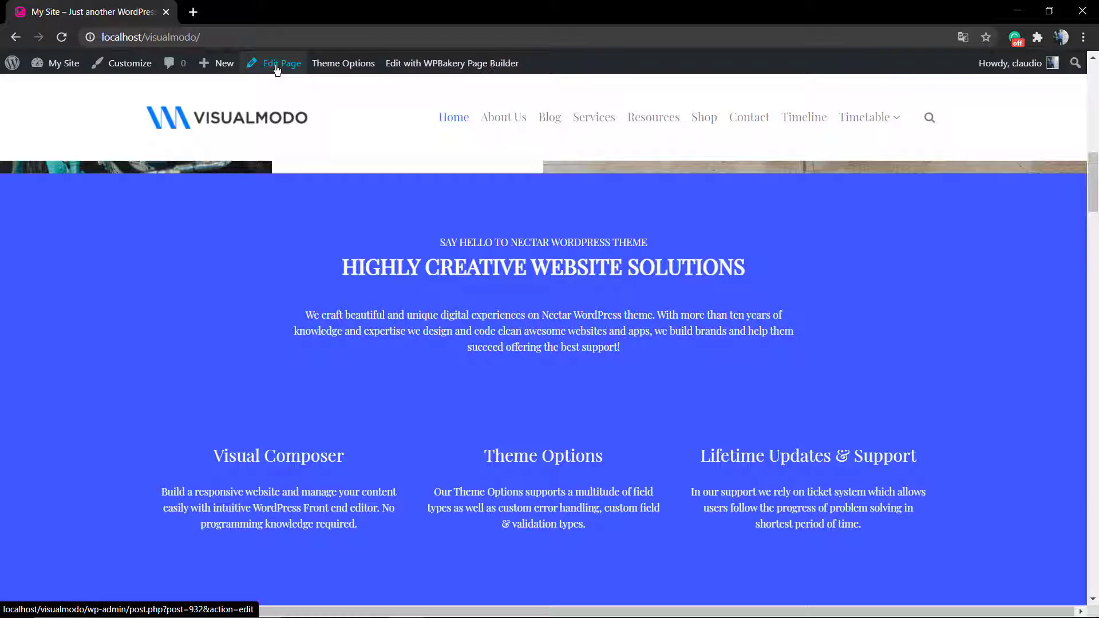
click(281, 63)
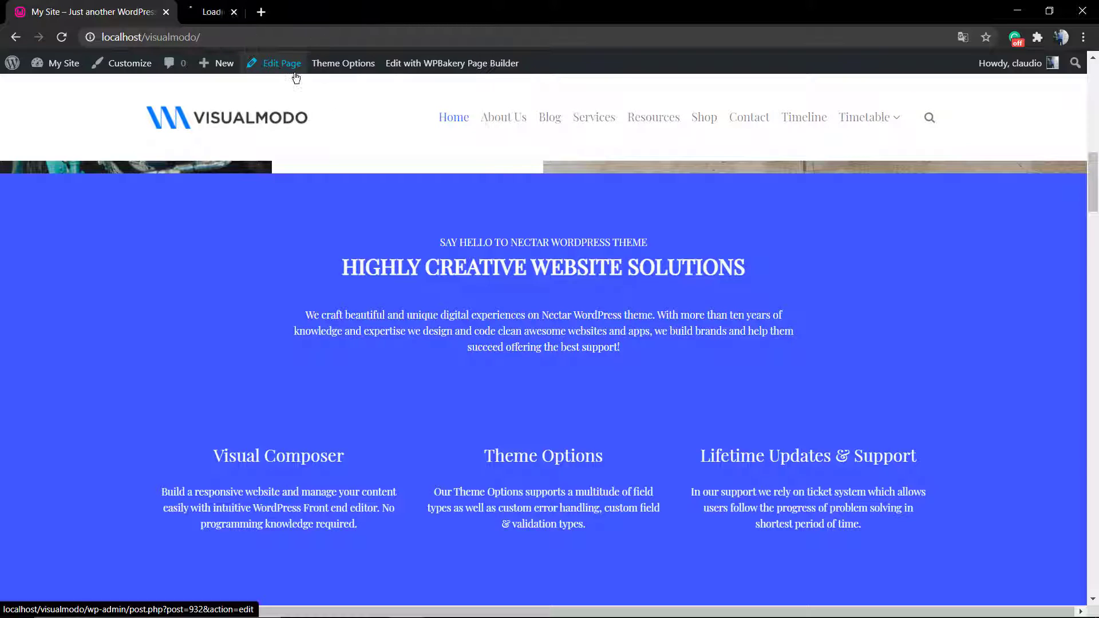
click(281, 63)
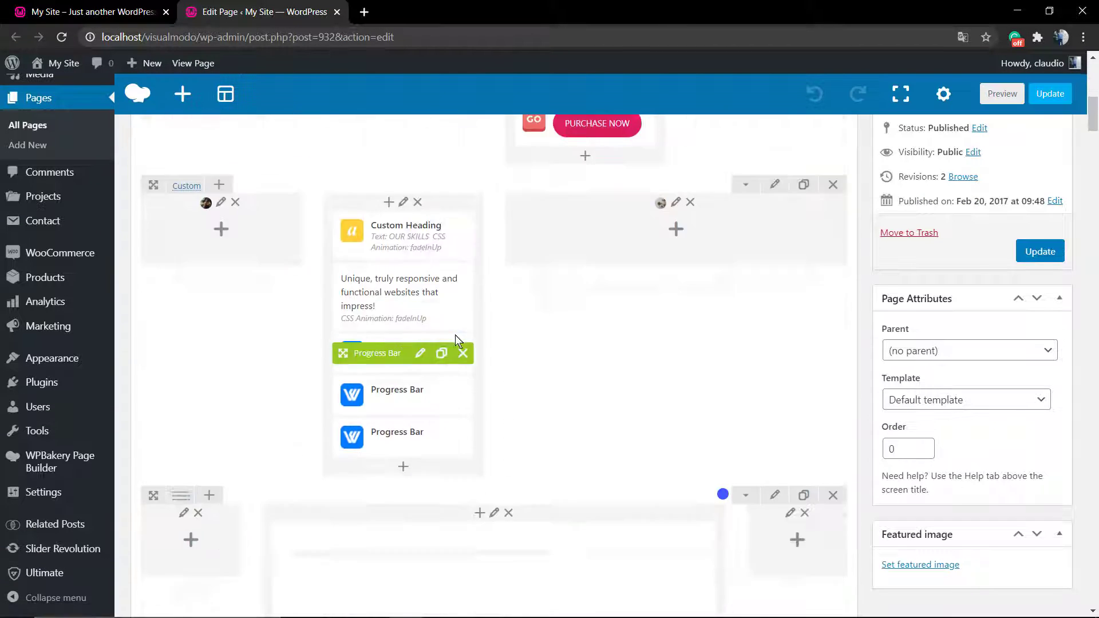
scroll(up, 3)
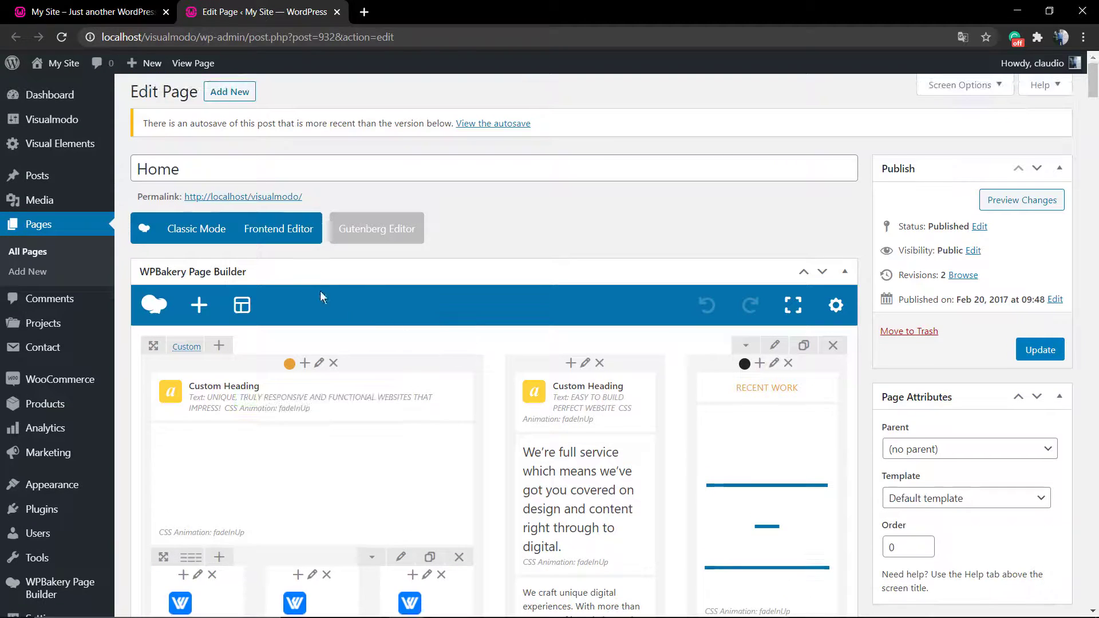
click(278, 228)
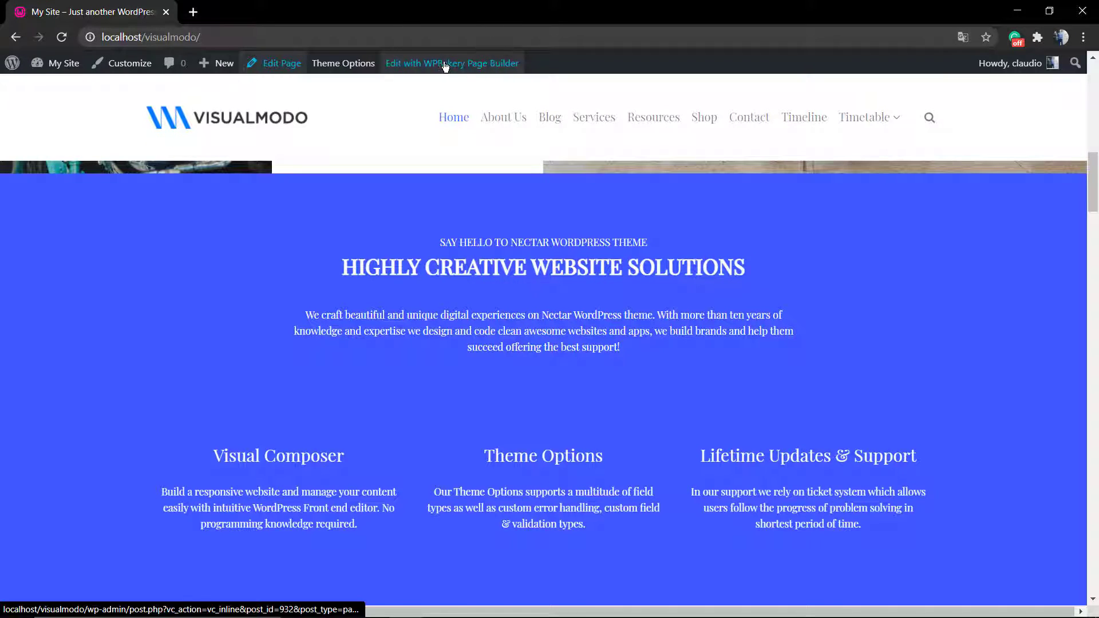
- Open the Home page in WPBakery's front-end editor and scroll to the six feature columns
click(452, 63)
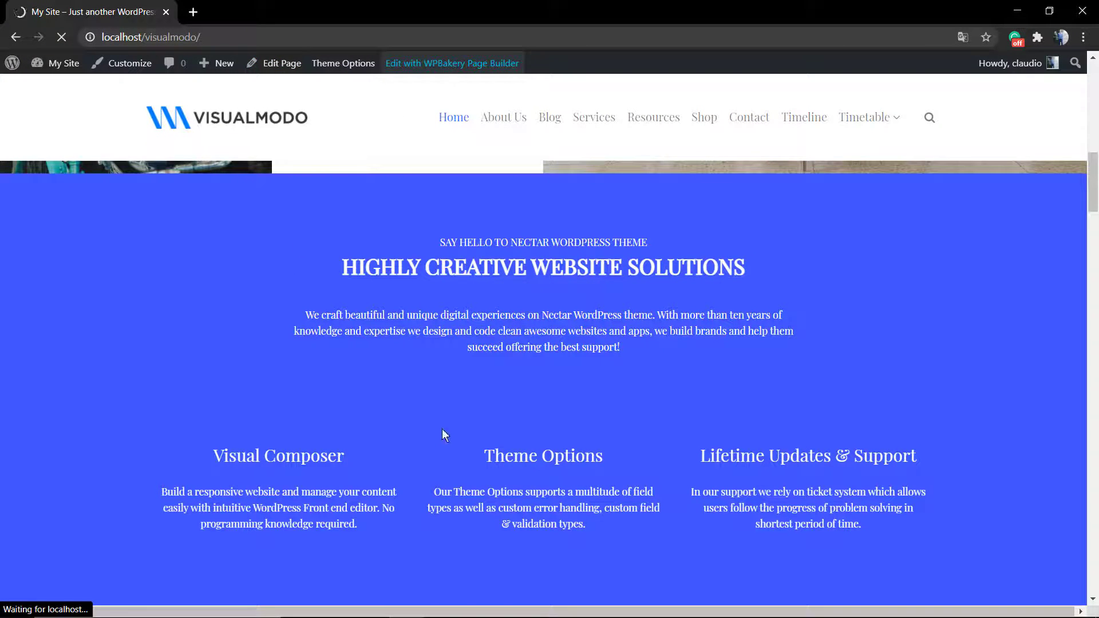
click(451, 63)
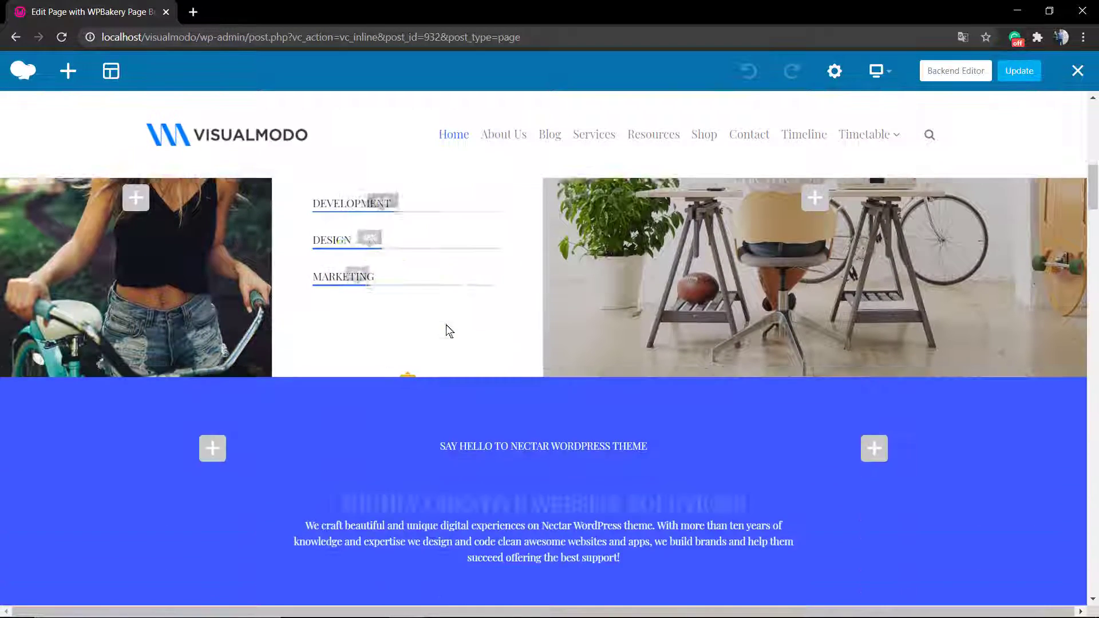
scroll(down, 3)
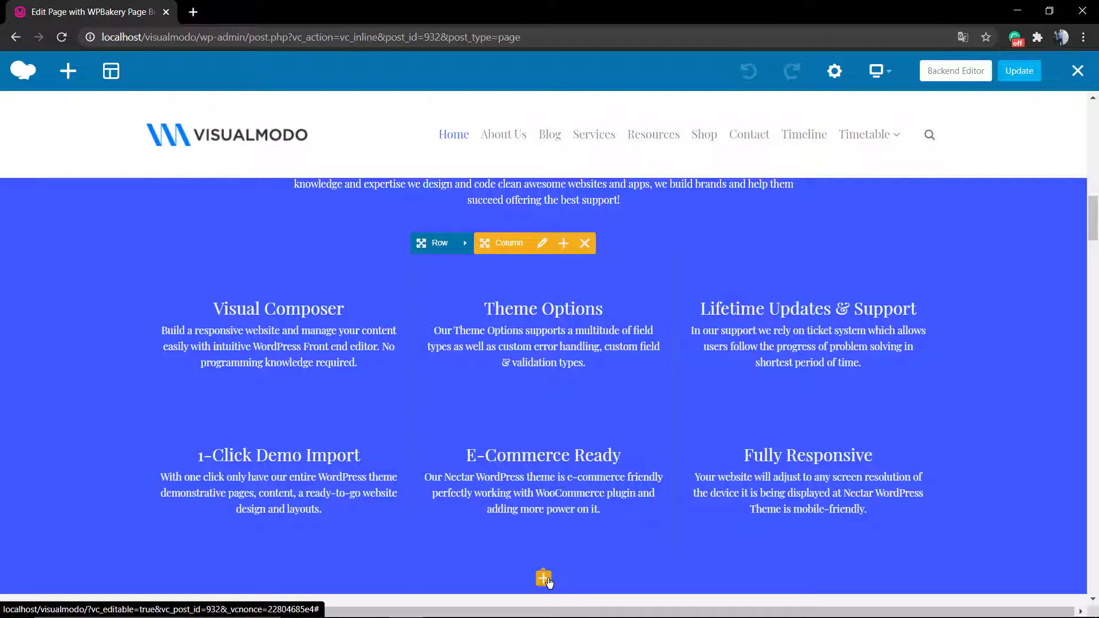
- Search 'space' in Add Element and add an Empty Space under Visual Composer
click(543, 579)
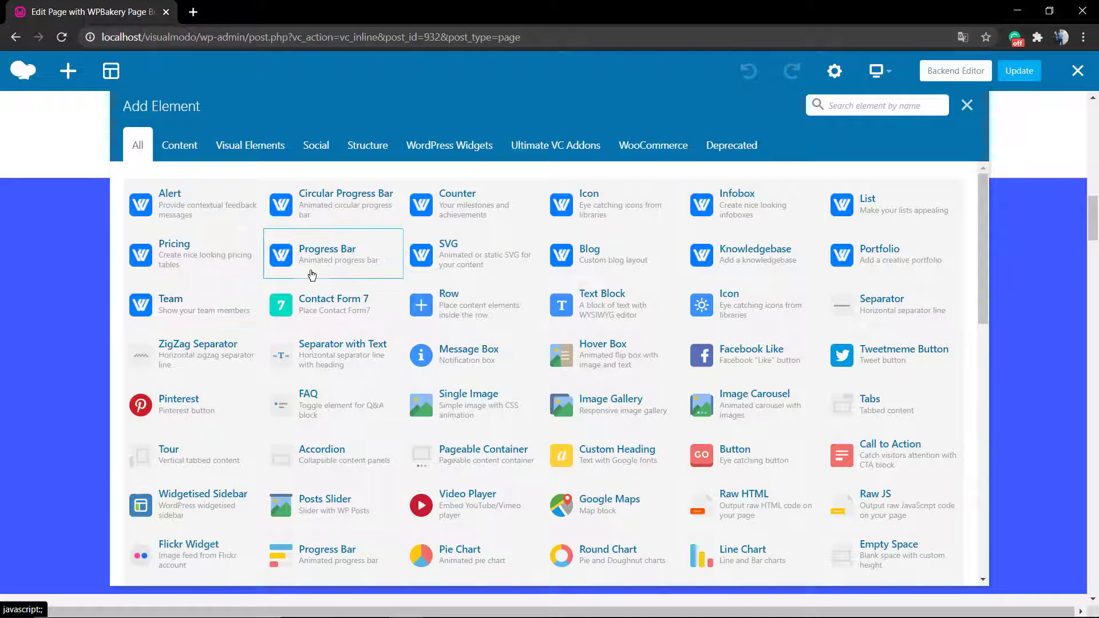
click(877, 105)
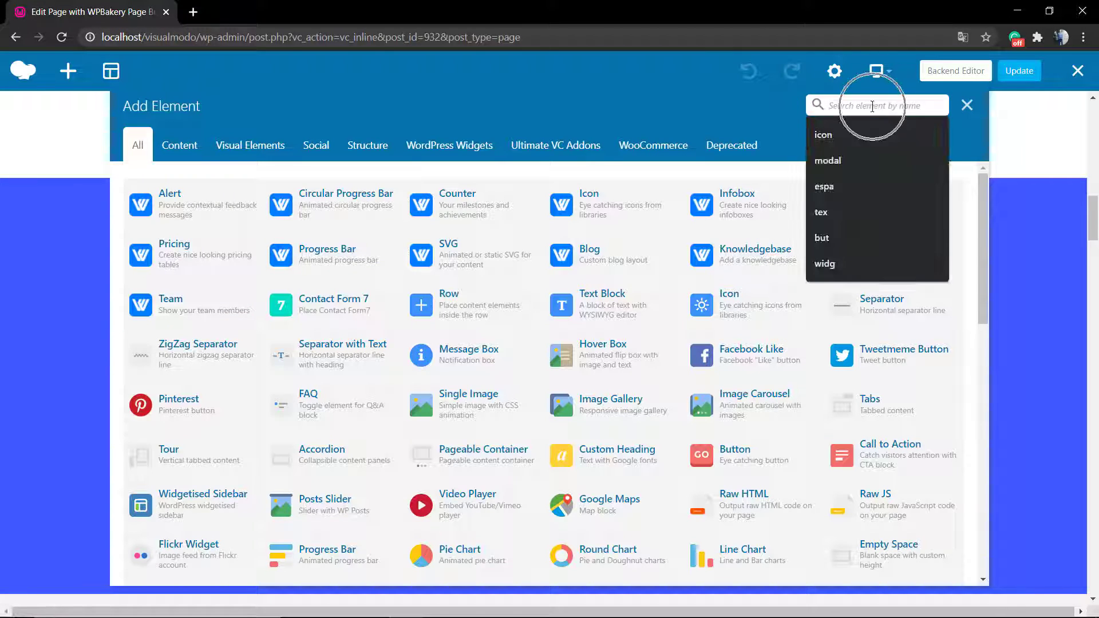
text(space)
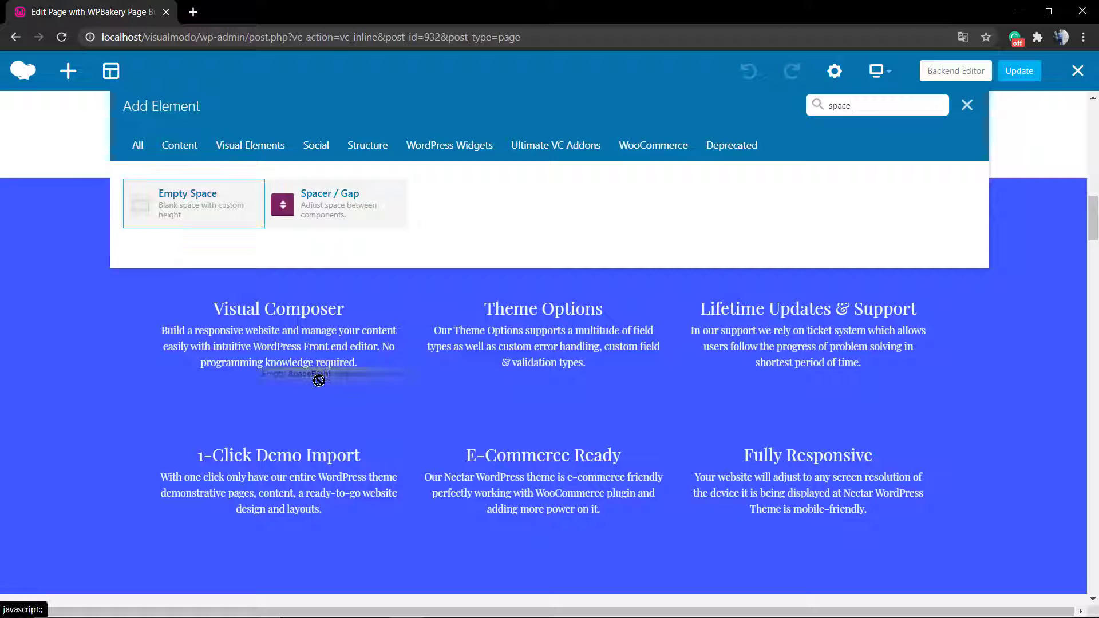
click(193, 204)
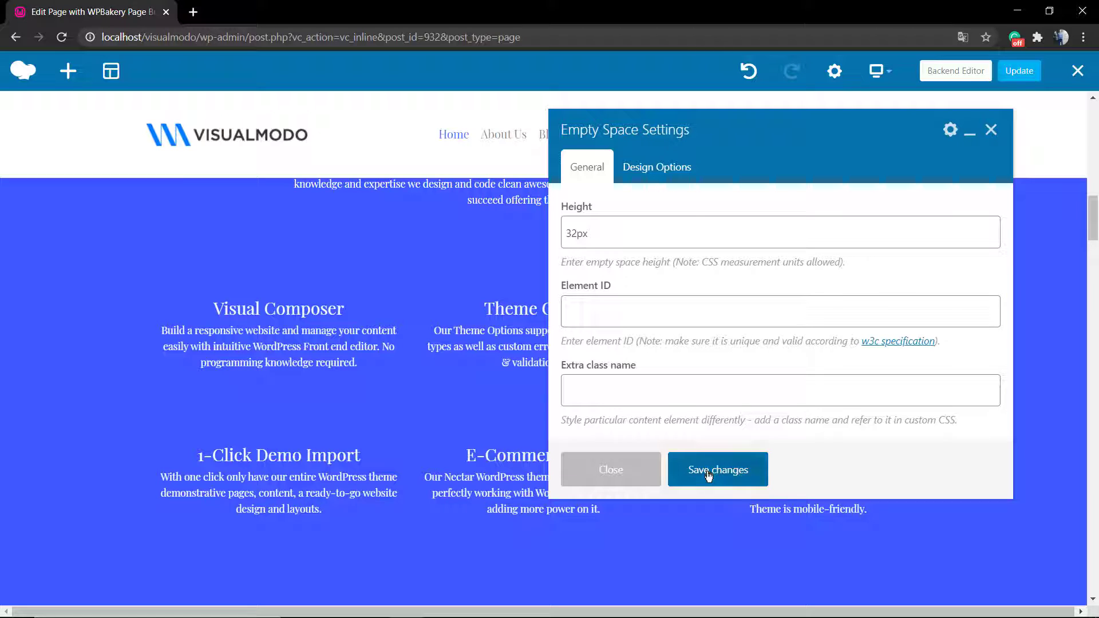
- Save the Empty Space at 32px height and close its settings
click(718, 469)
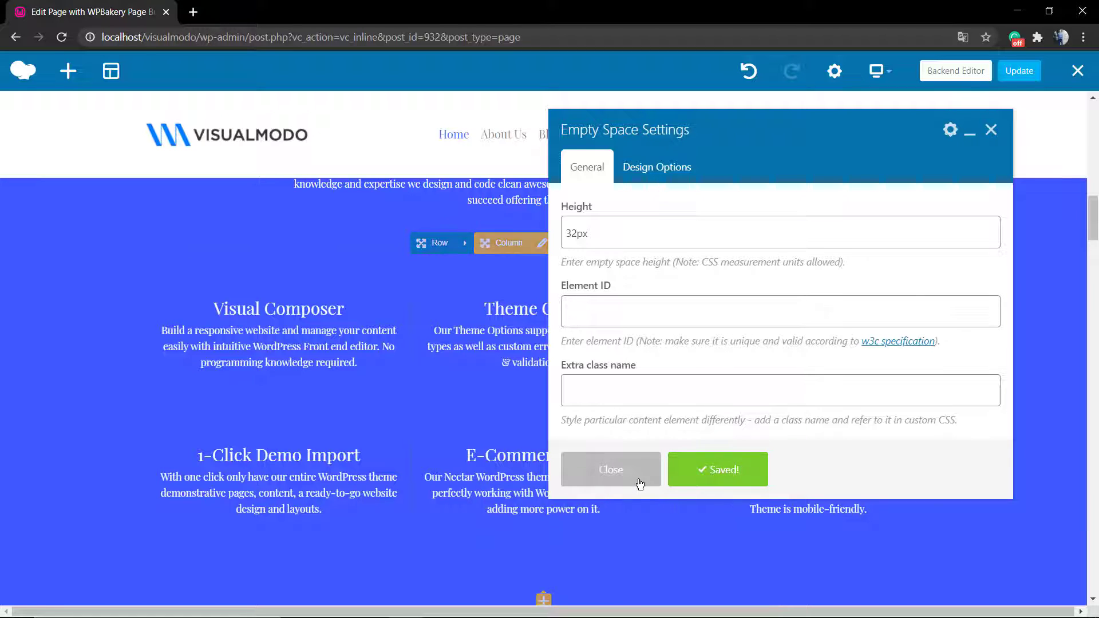
click(609, 469)
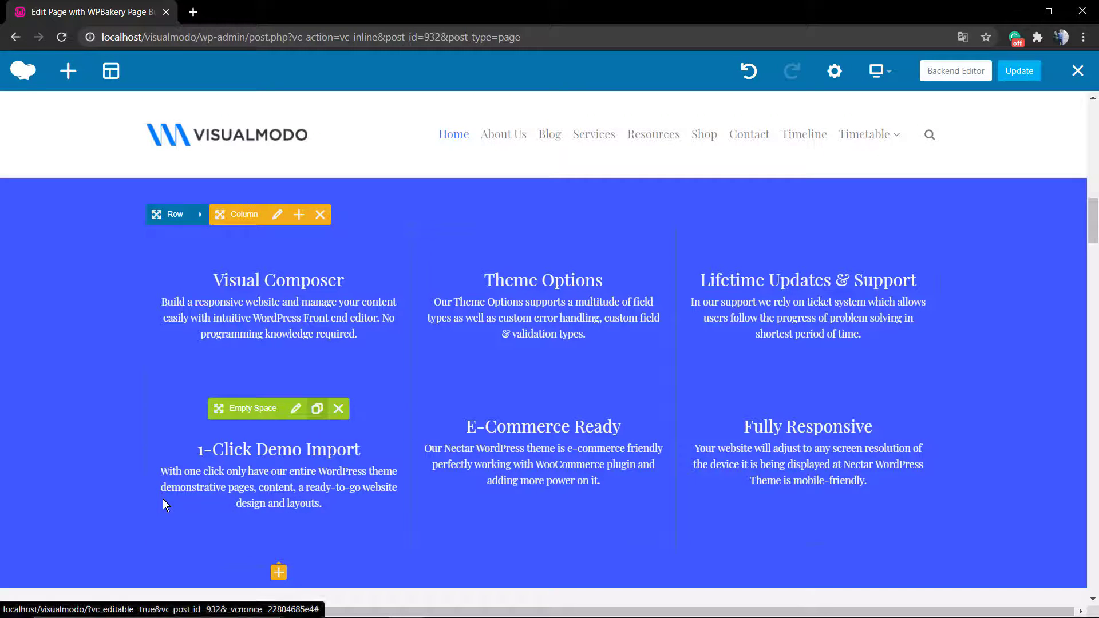
- Clone the Empty Space spacer and reopen its 32px height settings
scroll(down, 3)
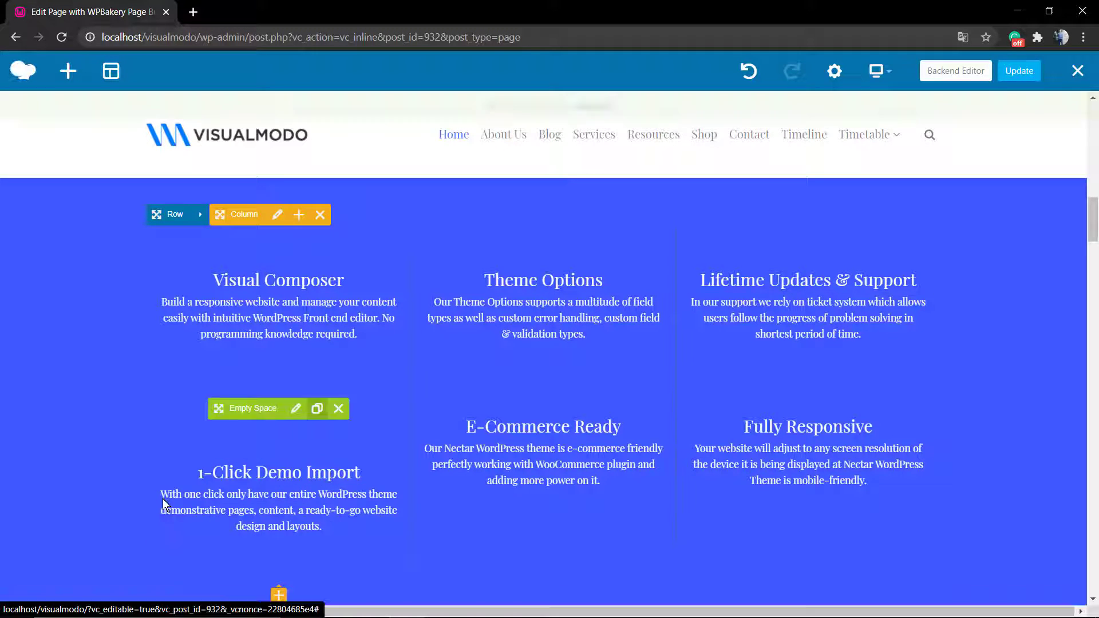
click(317, 409)
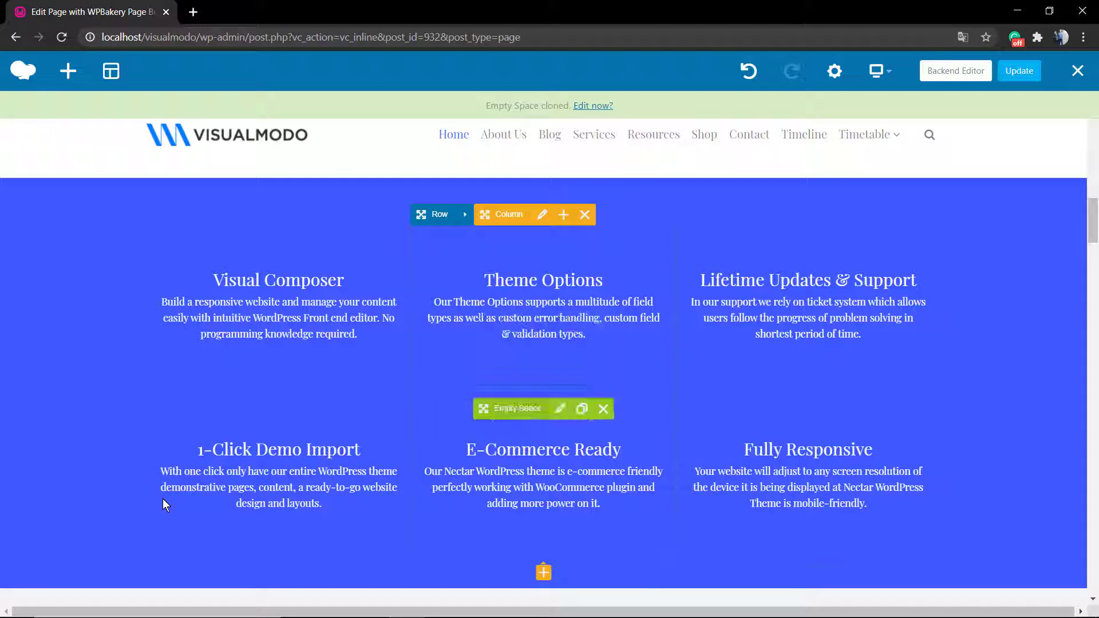
mouse_move(510, 408)
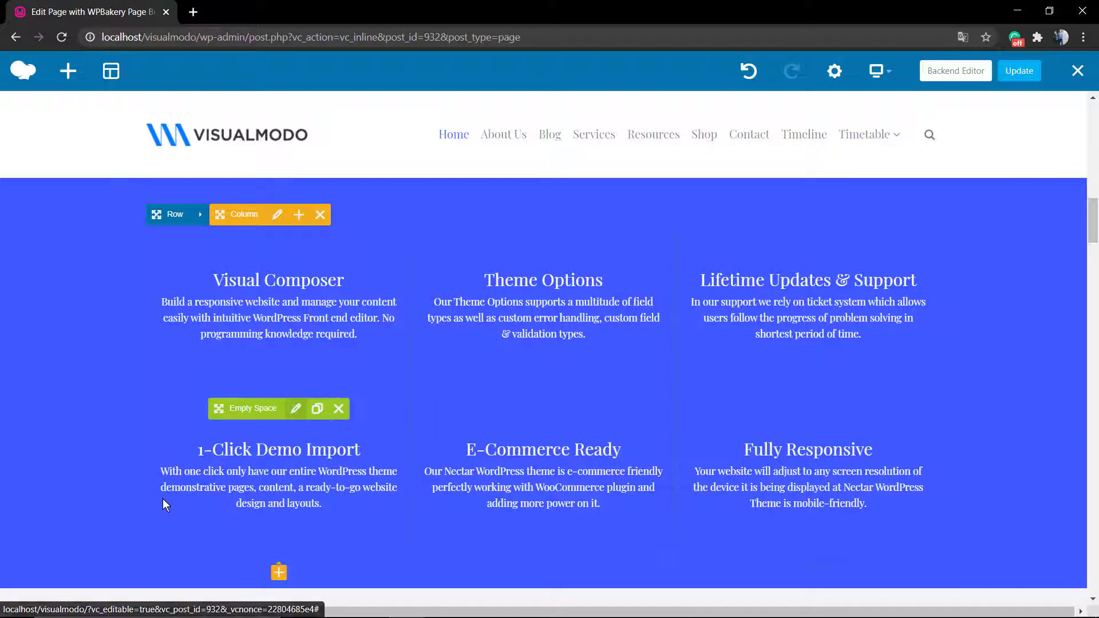
click(296, 408)
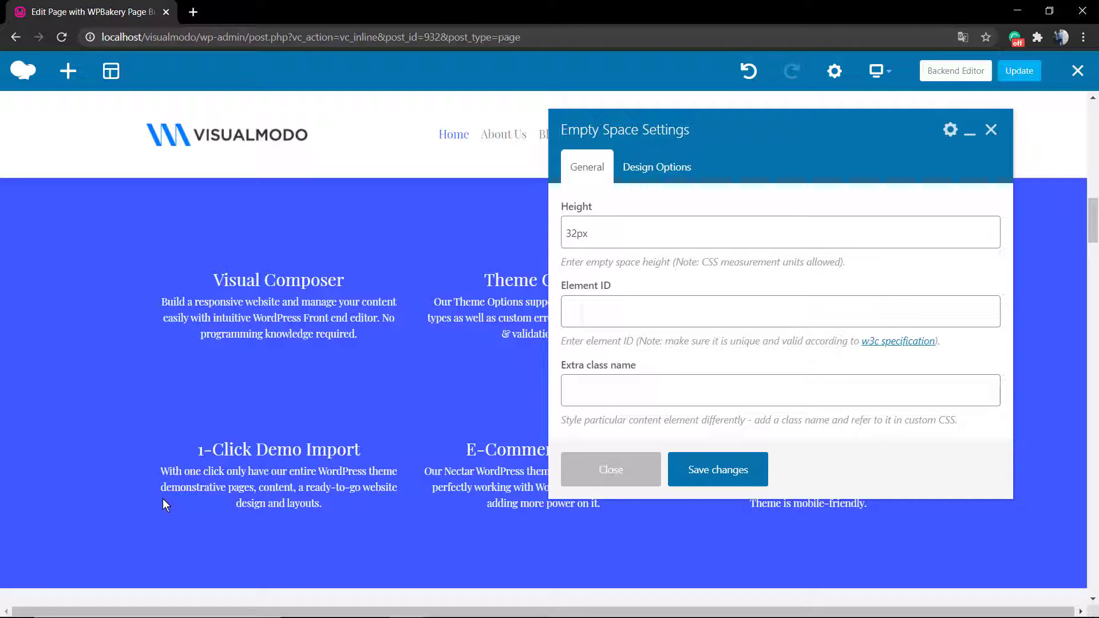
- Close the spacer settings without changes and delete the duplicate Empty Space
click(716, 469)
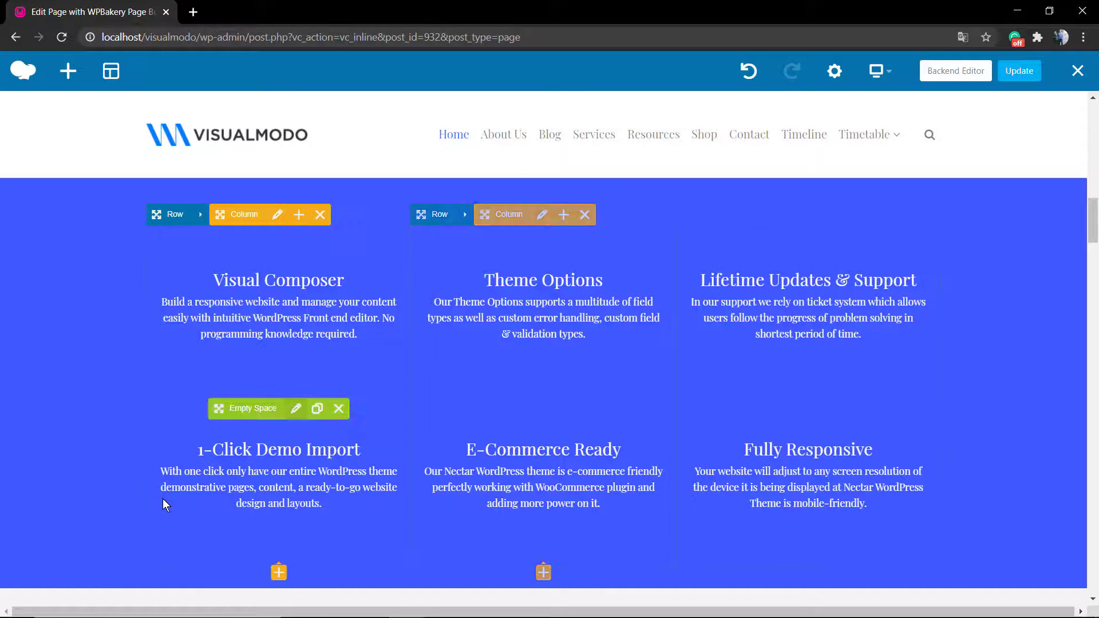
click(338, 409)
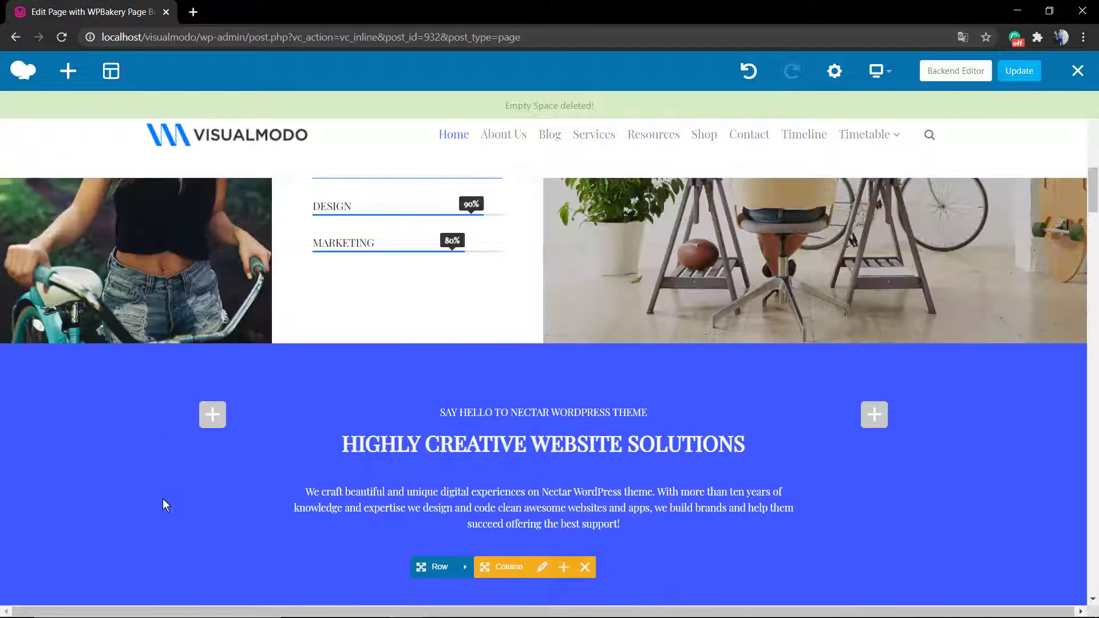
- Search 'line' and add a Separator under the Highly Creative Website Solutions intro
scroll(down, 3)
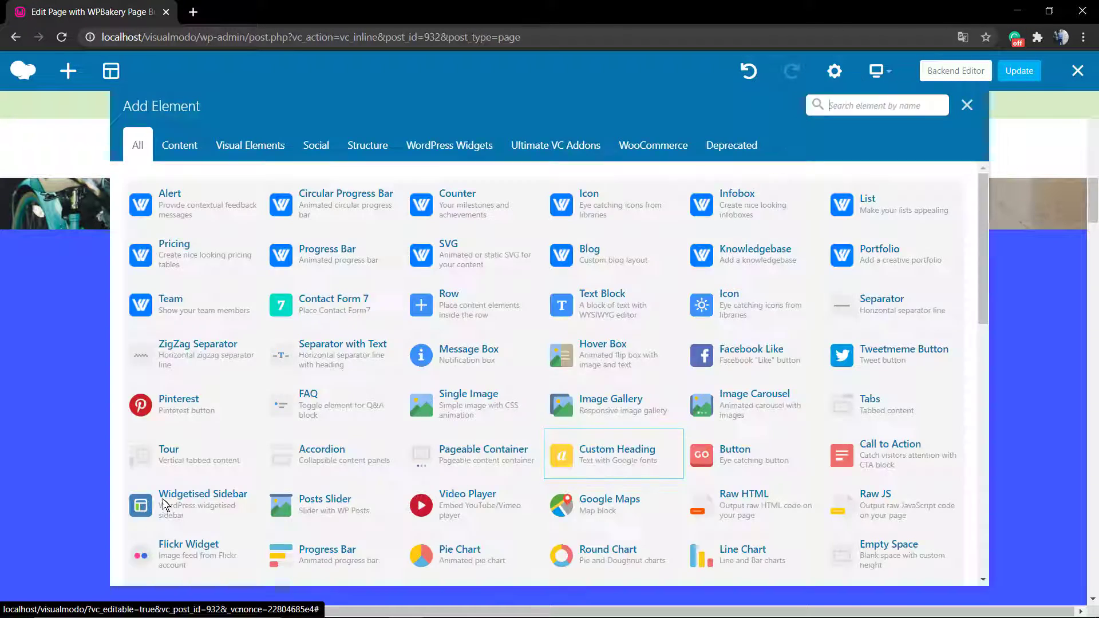
click(877, 105)
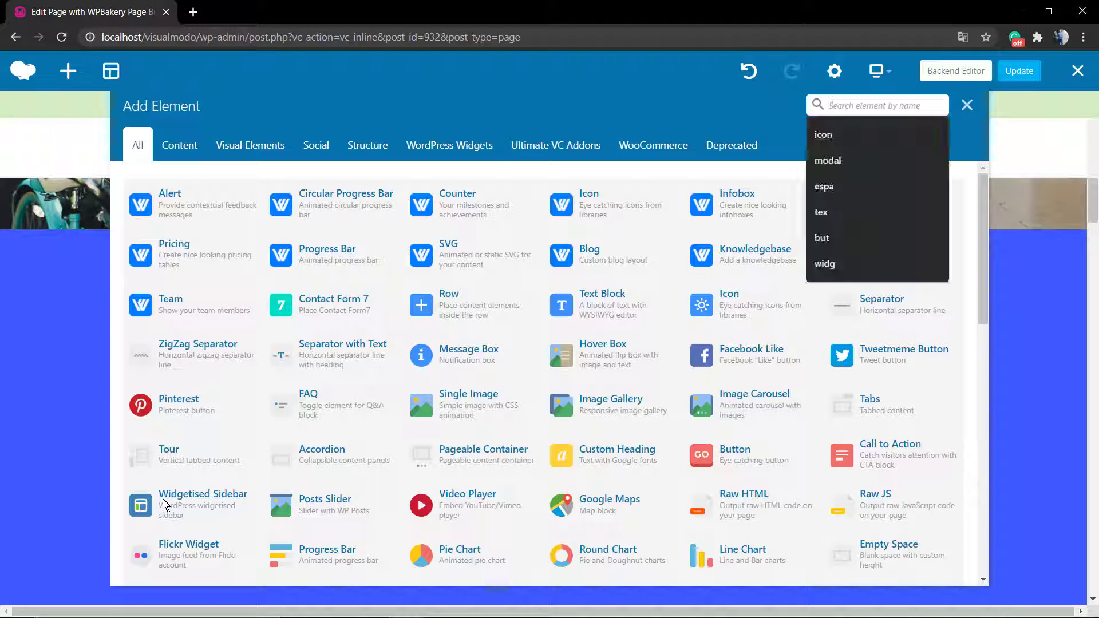
text(line)
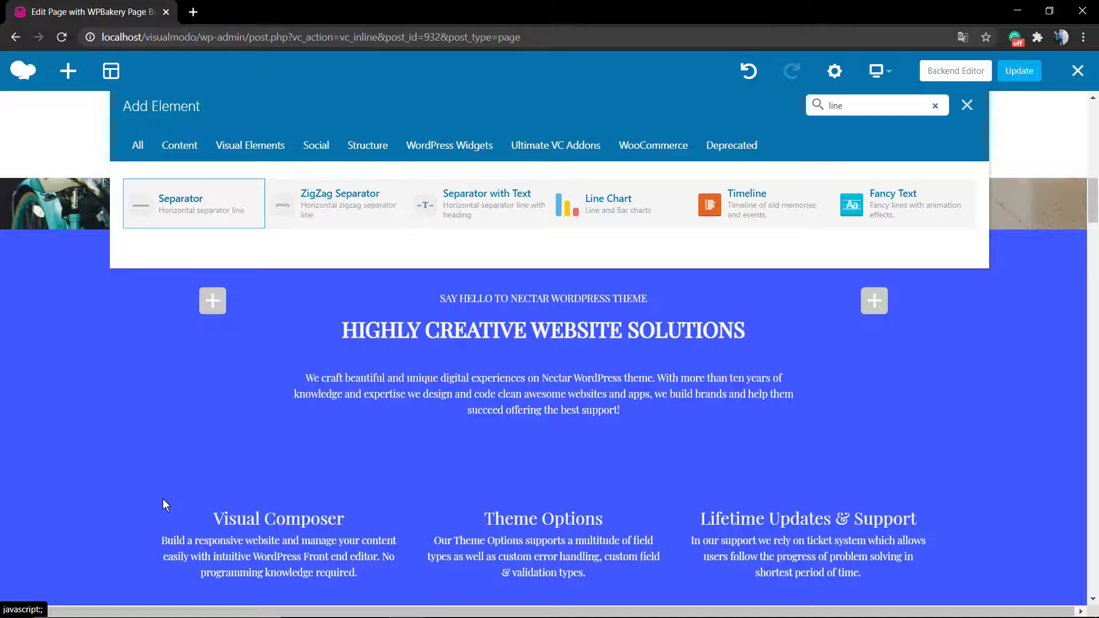
click(193, 203)
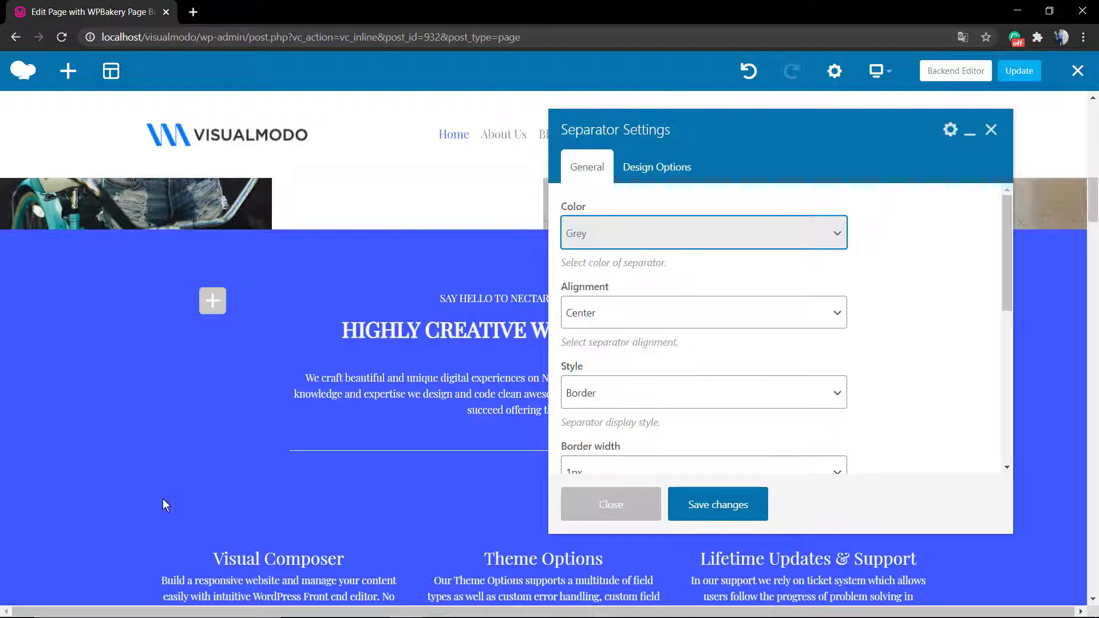
- Give the Separator a 2px border width and 40% element width, then save
scroll(down, 3)
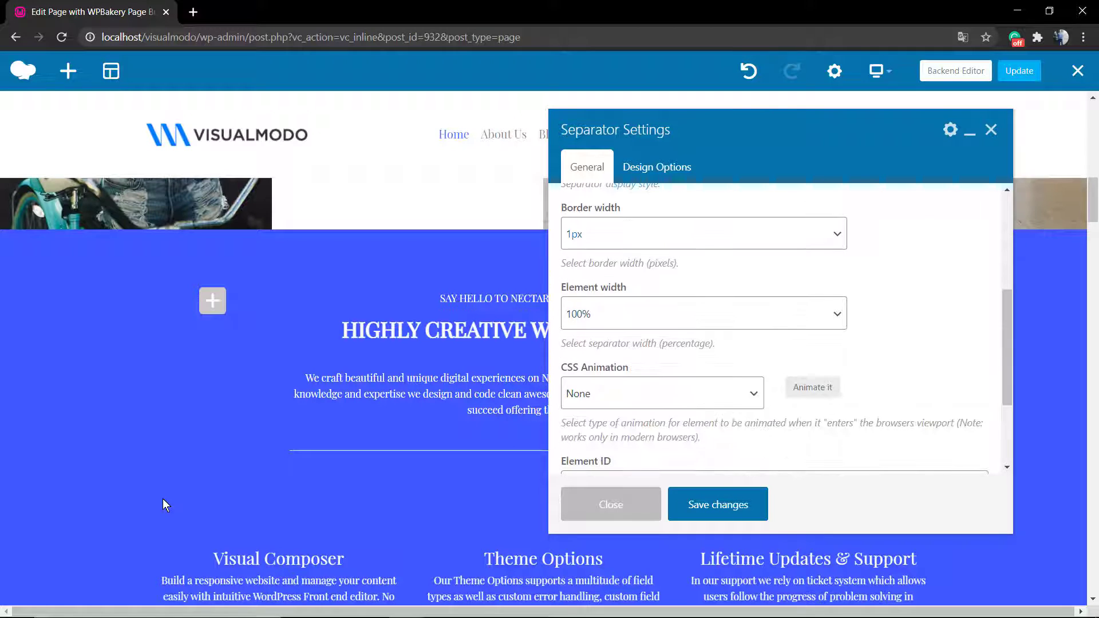
click(702, 233)
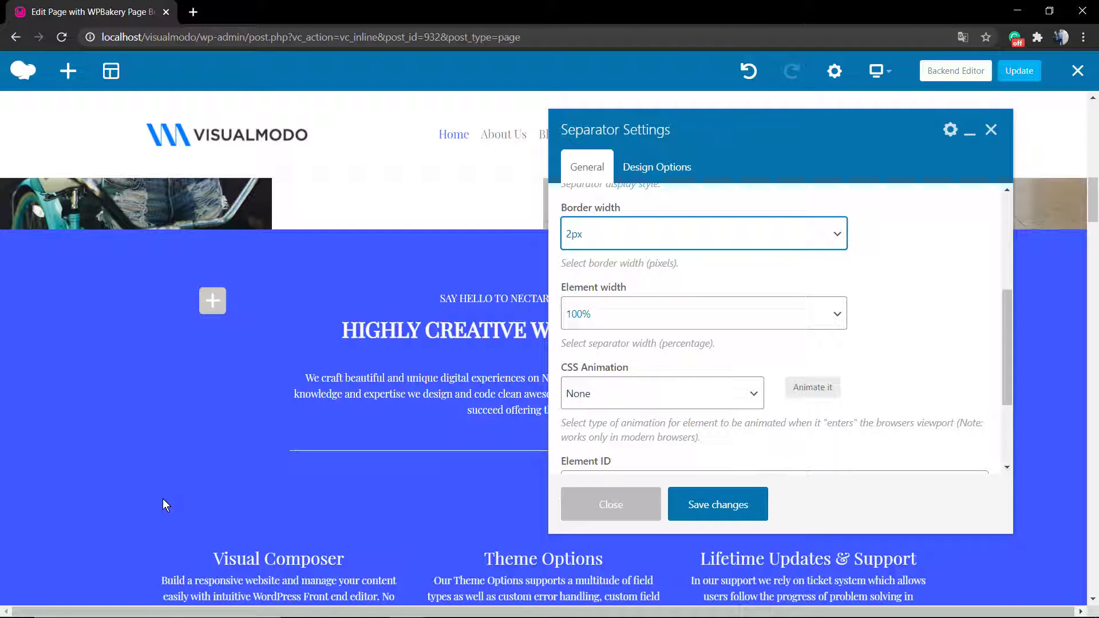
click(702, 313)
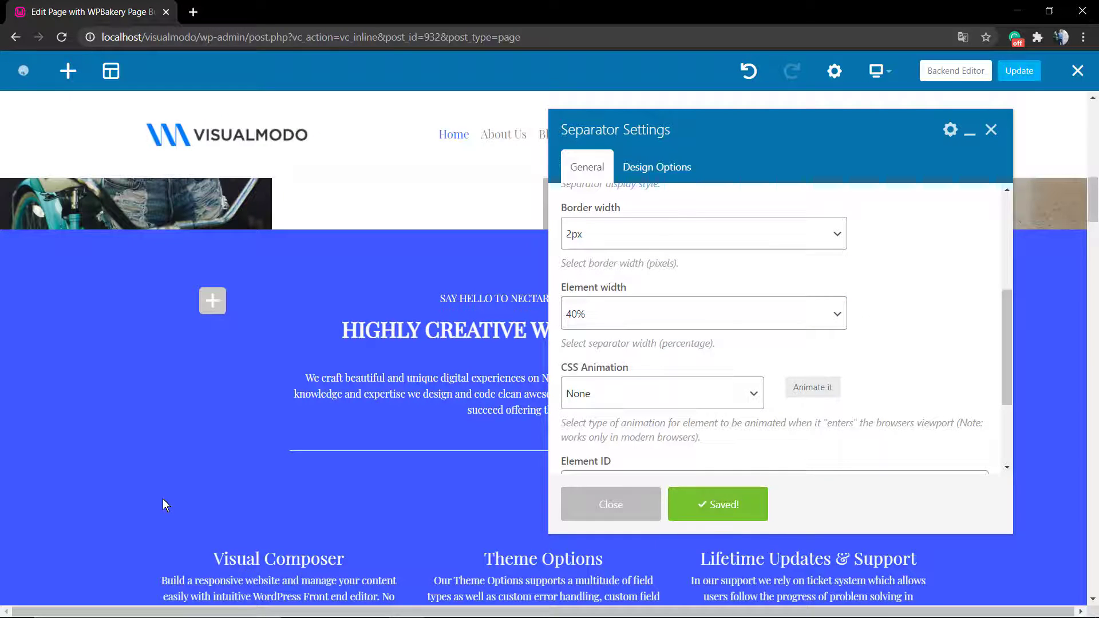
click(609, 504)
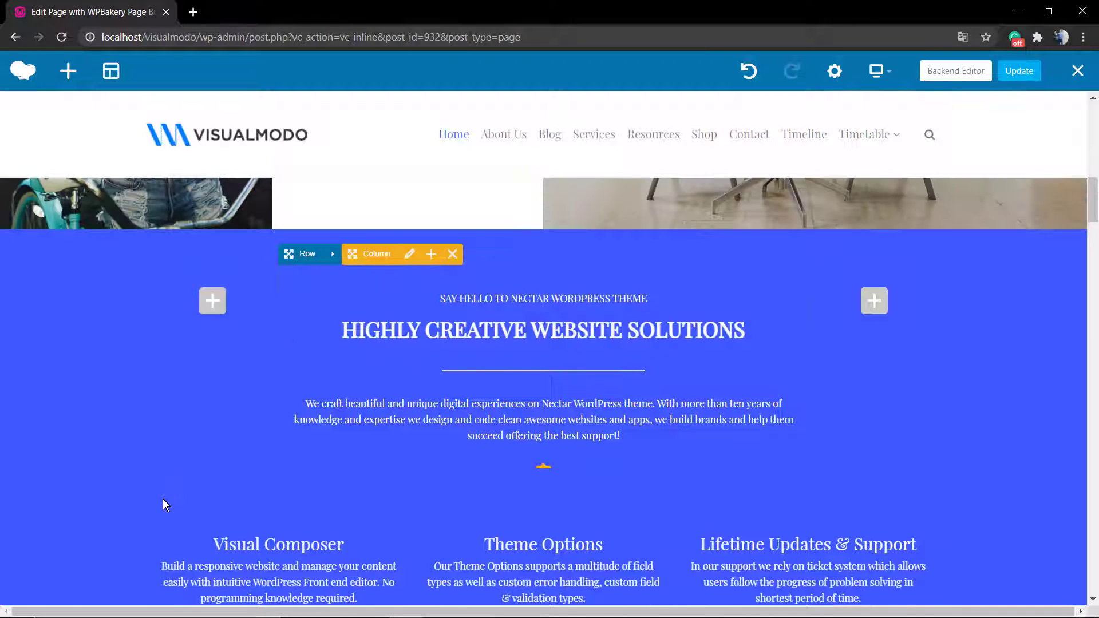
scroll(down, 3)
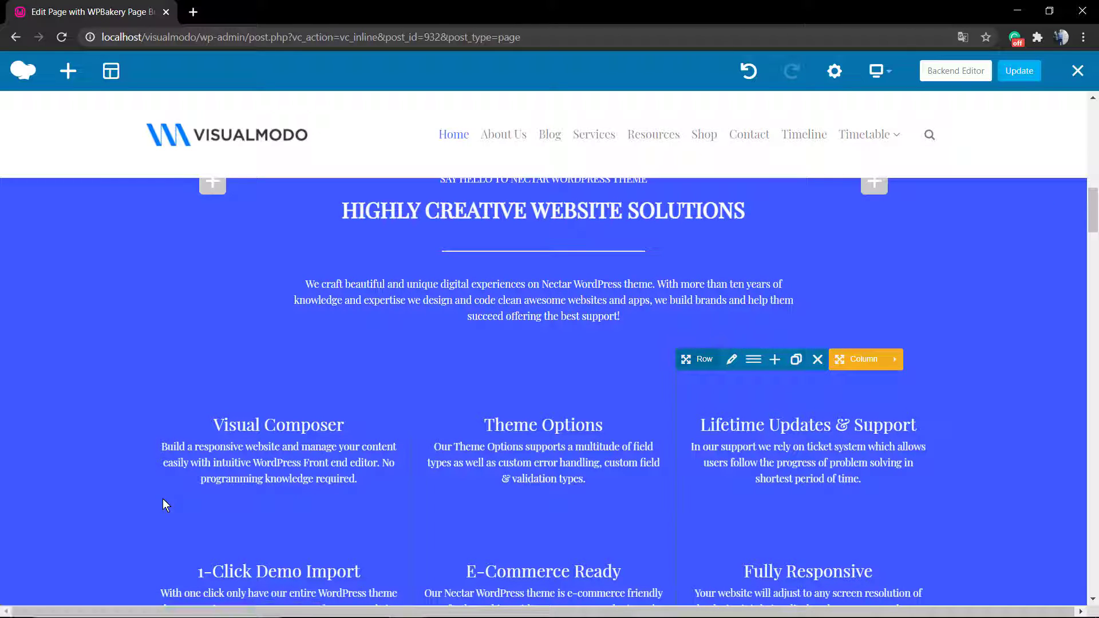
- Set the feature row's columns gap to 15px, then change and save it at 30px
click(731, 359)
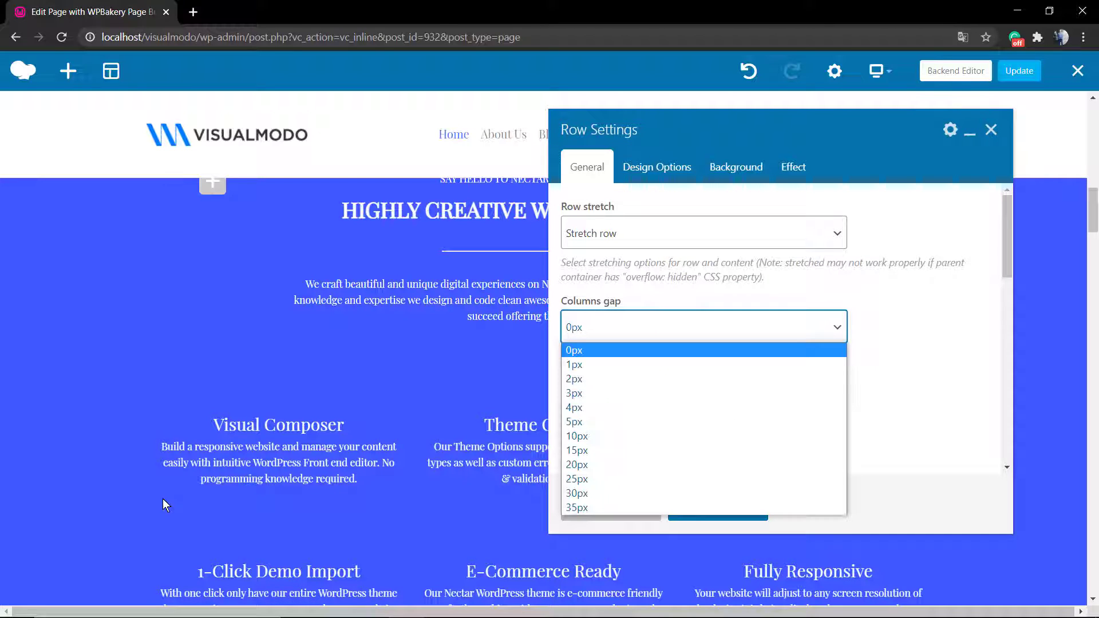
click(577, 449)
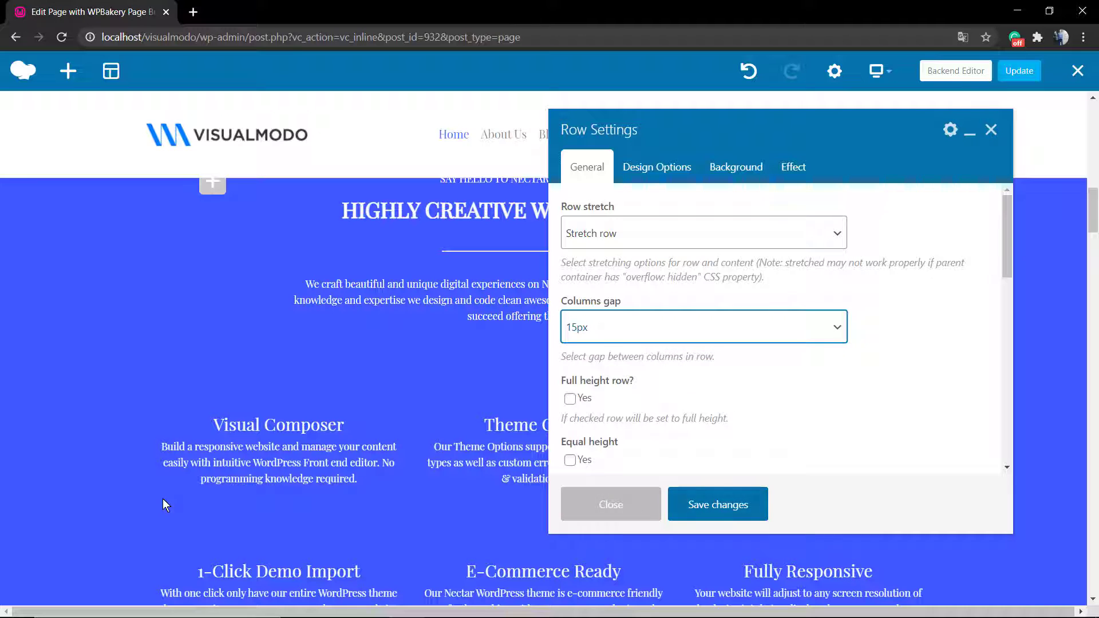
click(717, 503)
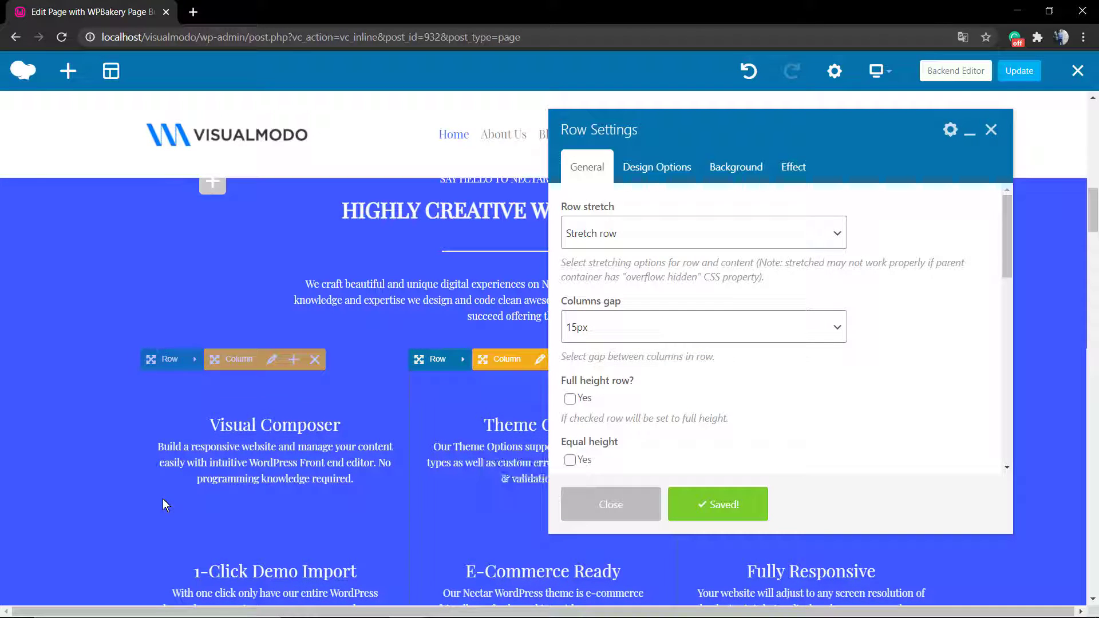
click(702, 327)
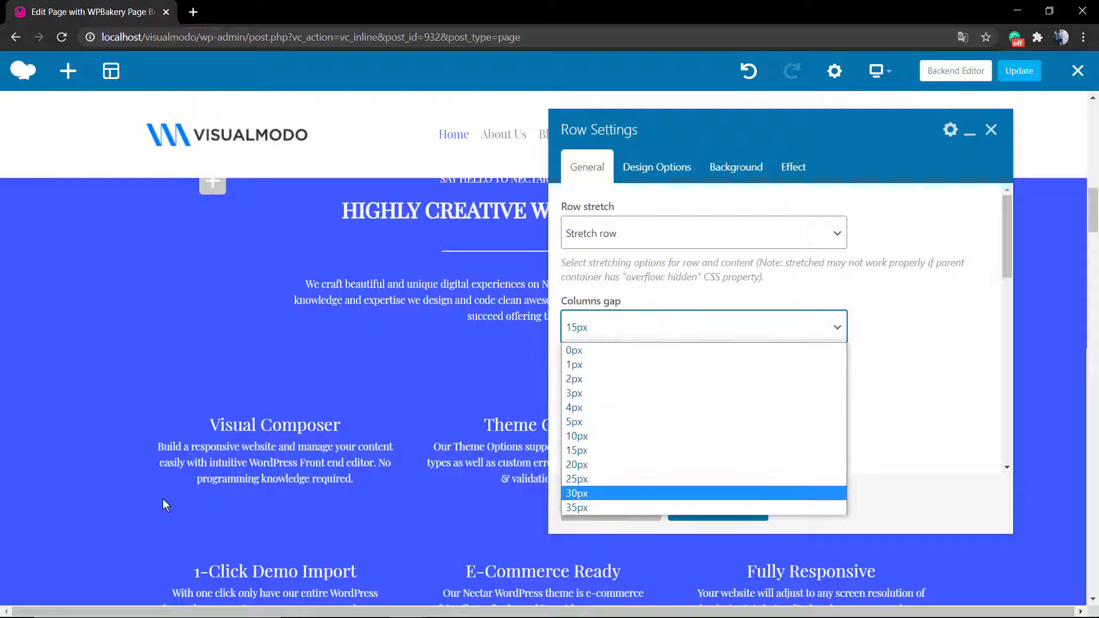
click(573, 494)
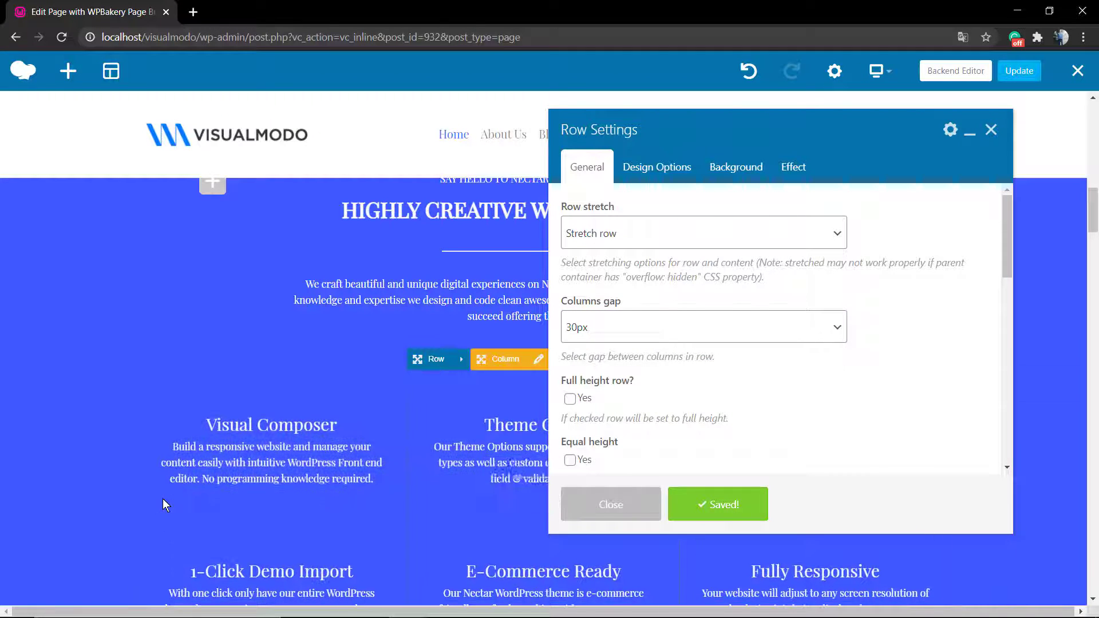
click(609, 504)
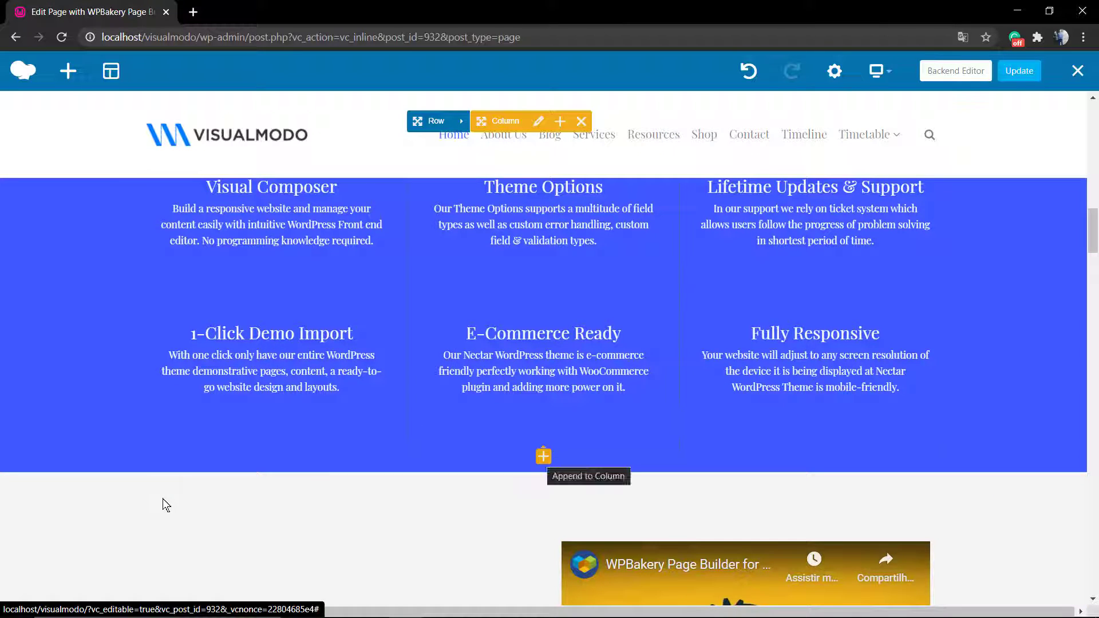
- Append an Empty Space element to the column and save it at 32px height
click(542, 456)
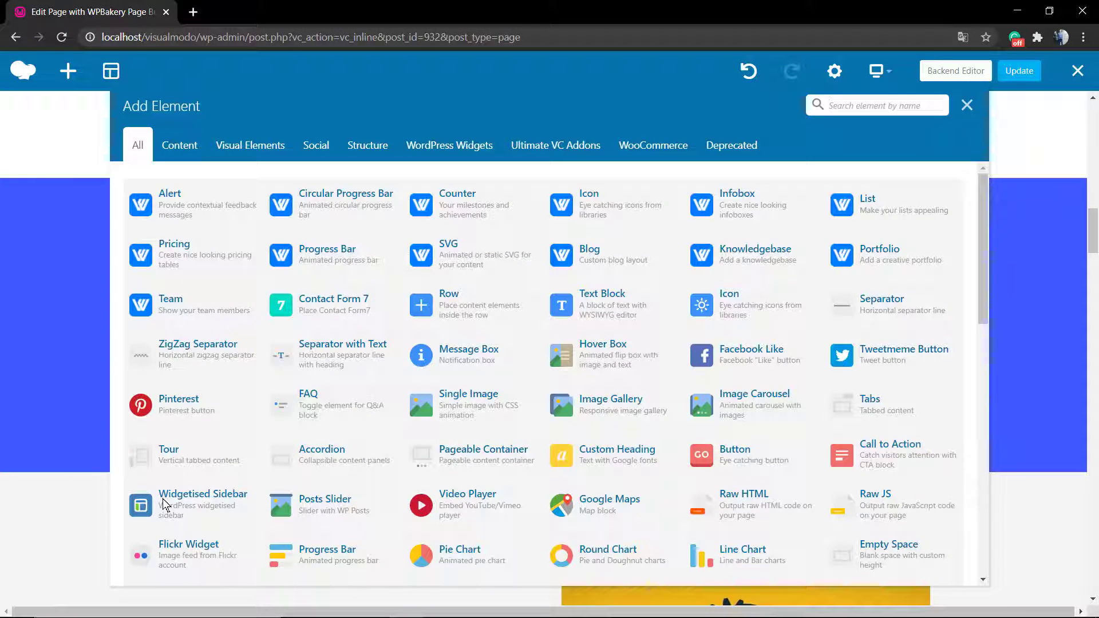
text(space)
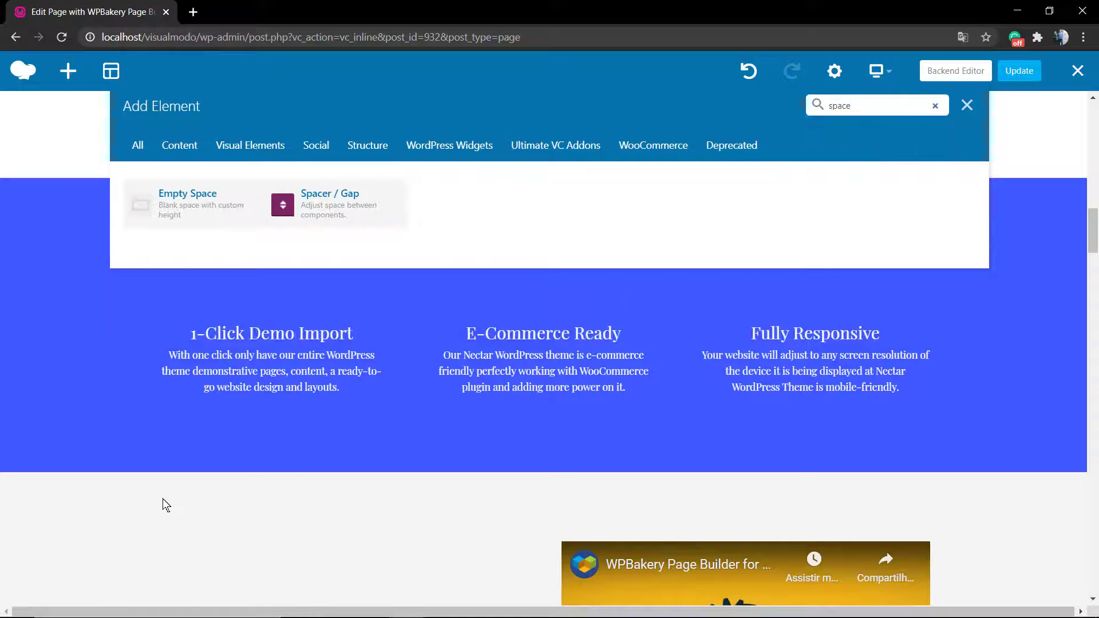
click(187, 203)
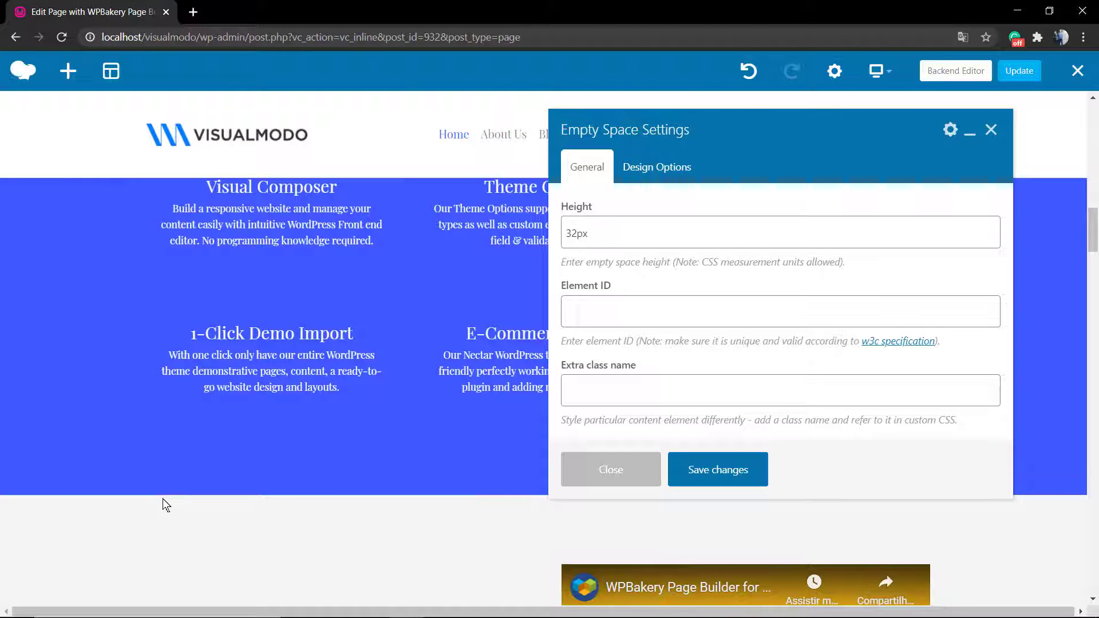
click(717, 469)
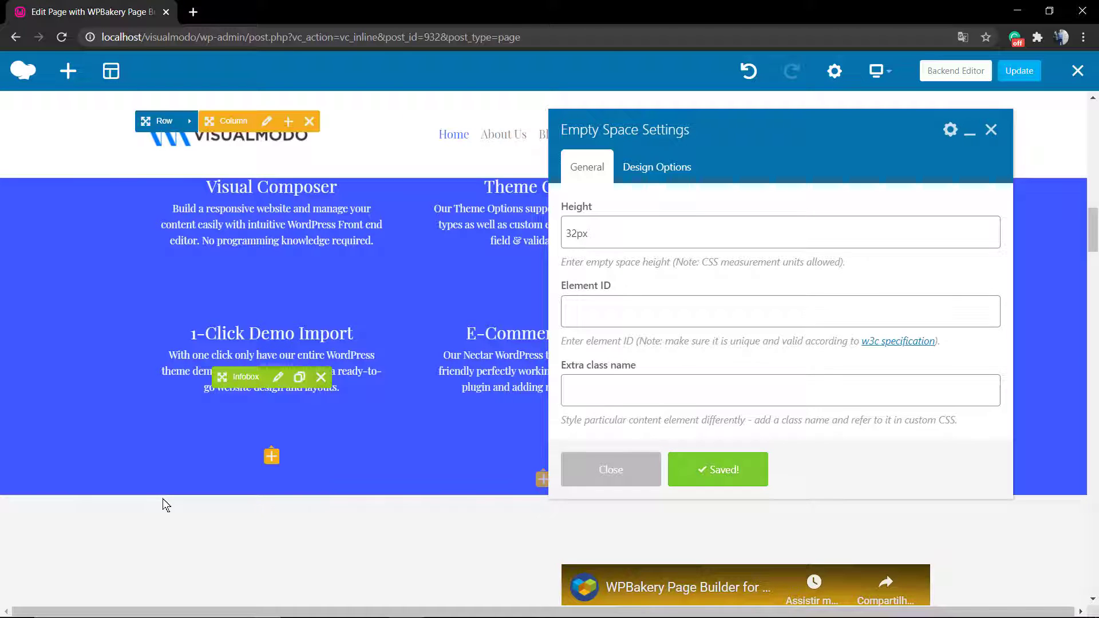
click(609, 469)
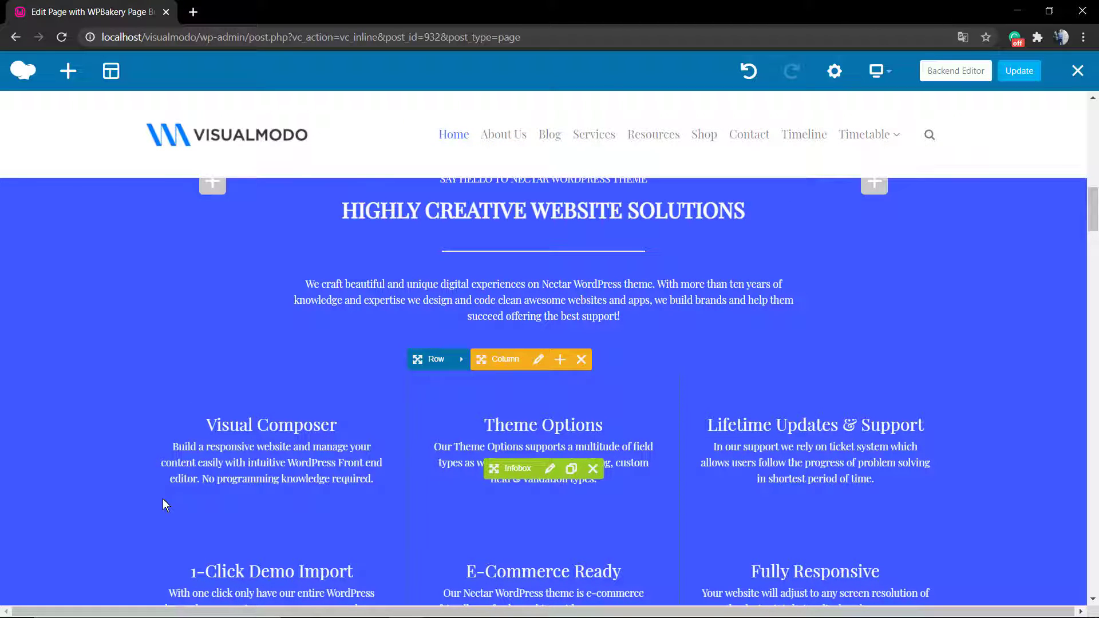
scroll(down, 3)
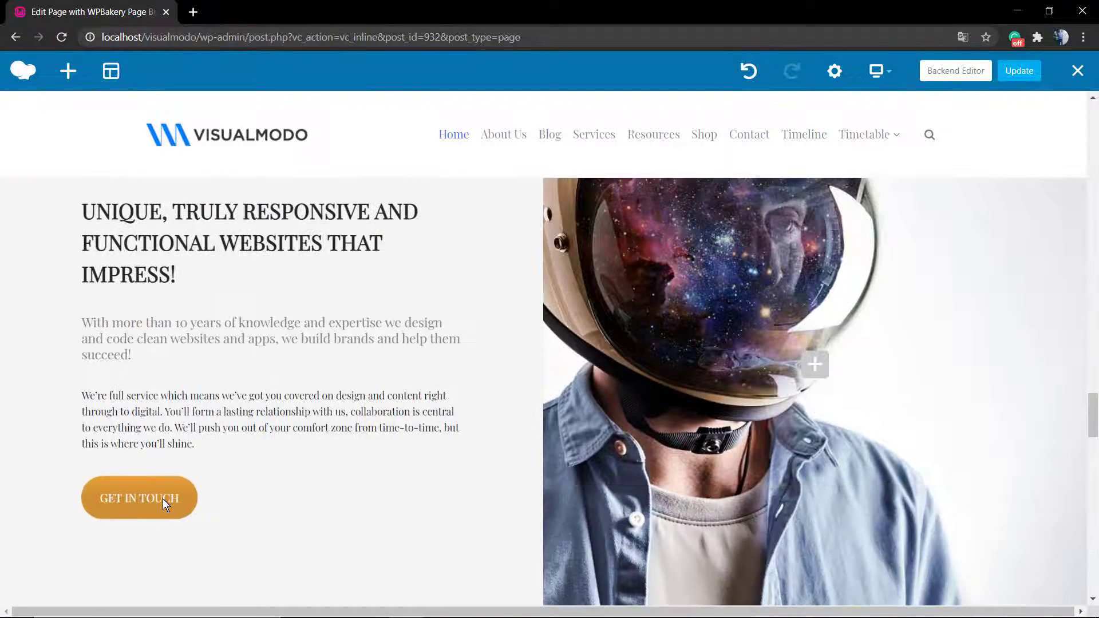
scroll(down, 3)
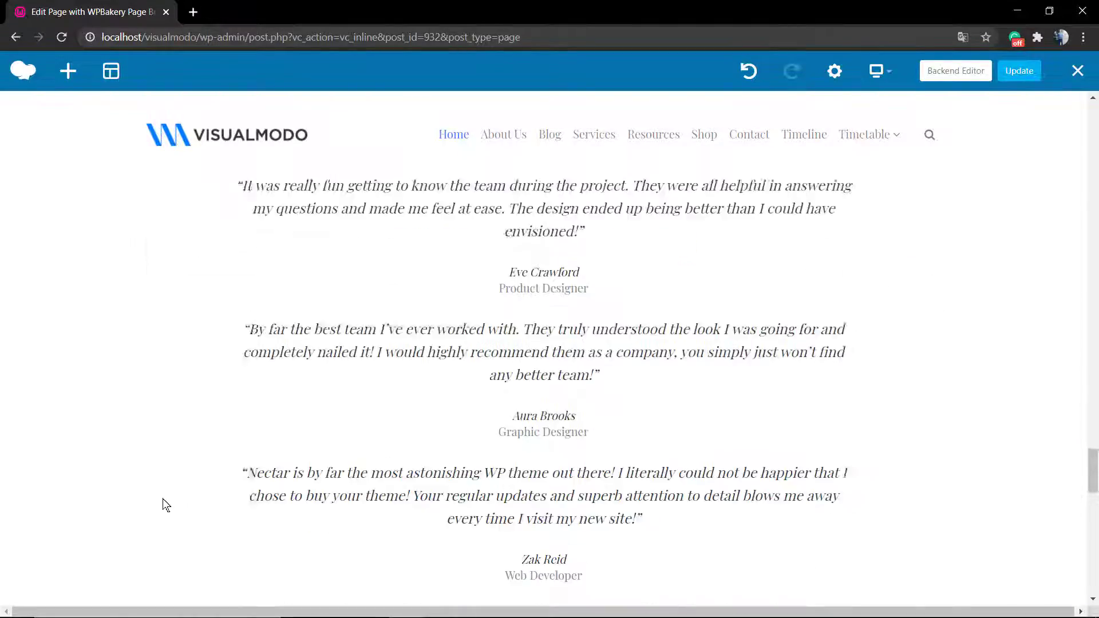
scroll(up, 3)
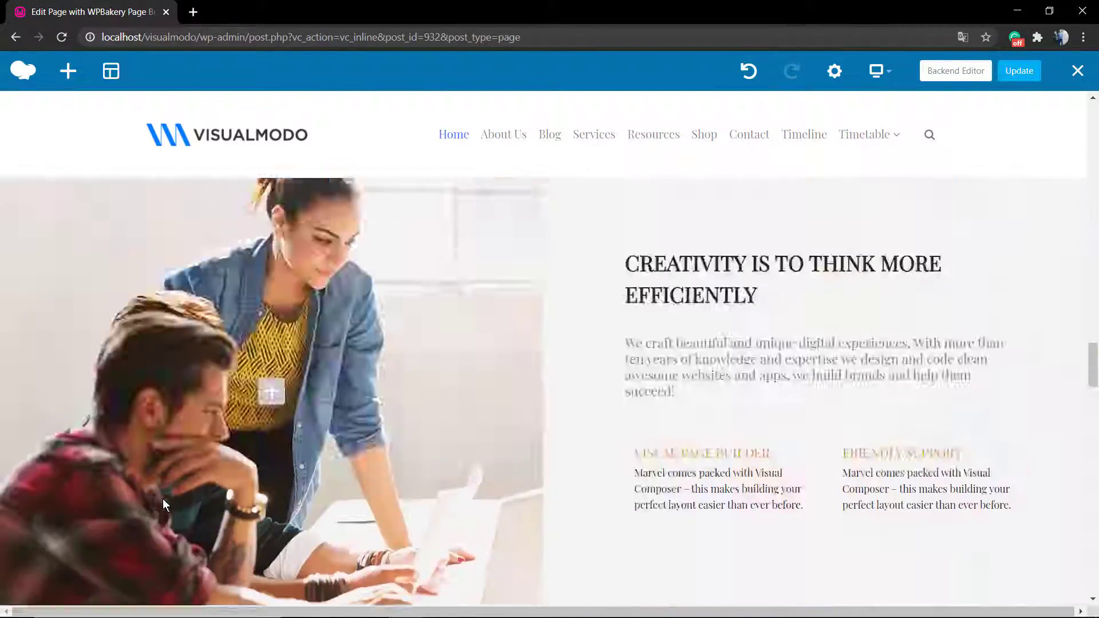
scroll(down, 3)
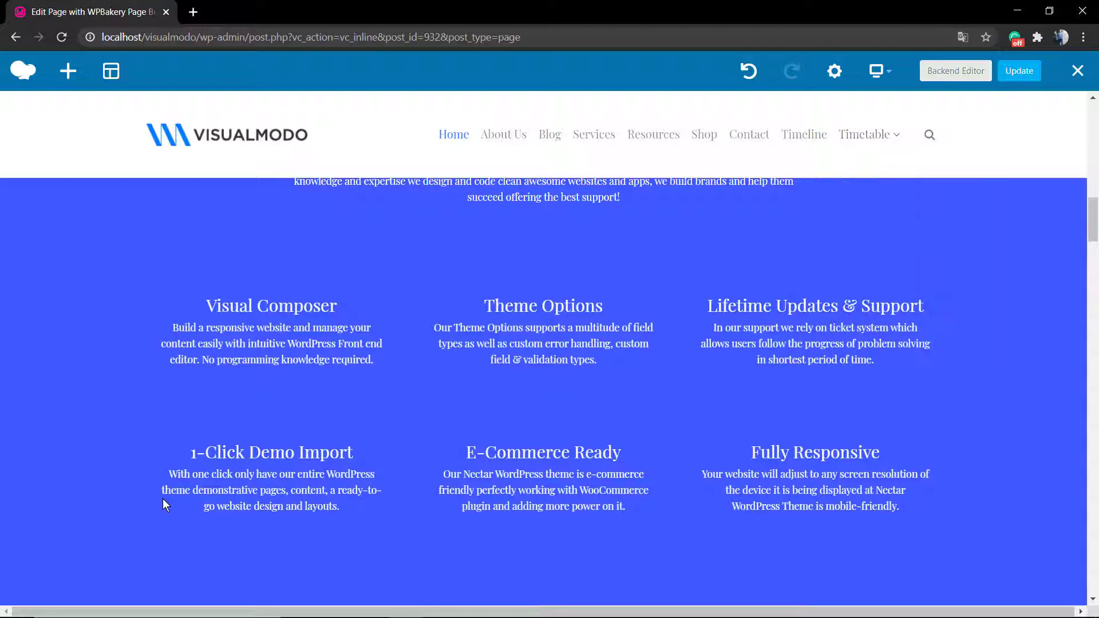
- In the backend editor, insert a 32px Empty Space element above the UNIQUE, TRULY RESPONSIVE heading
click(954, 71)
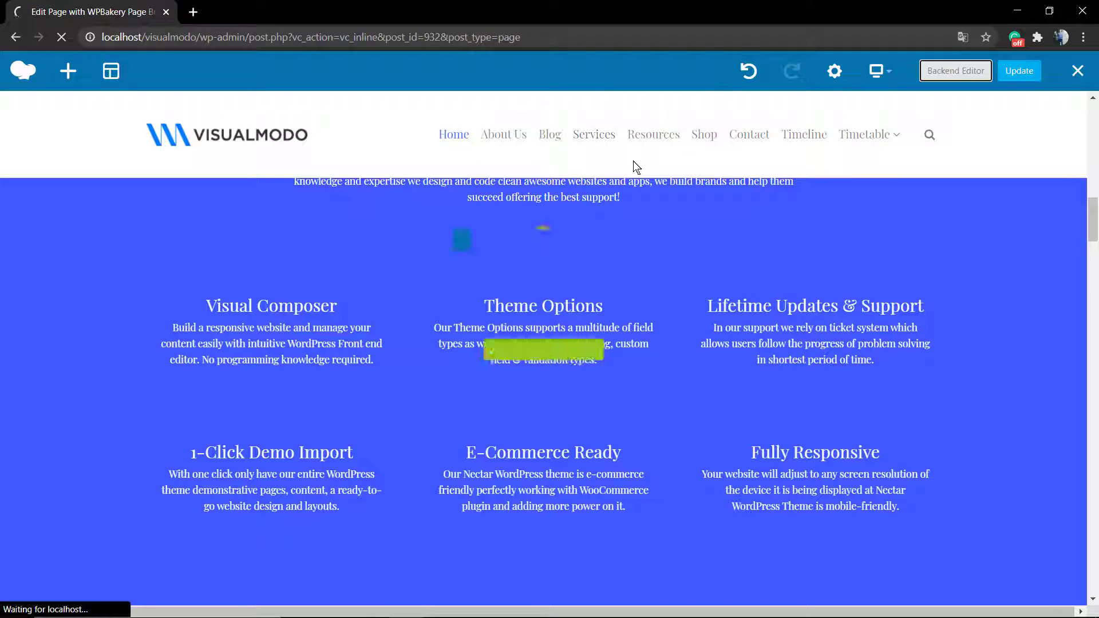
click(955, 71)
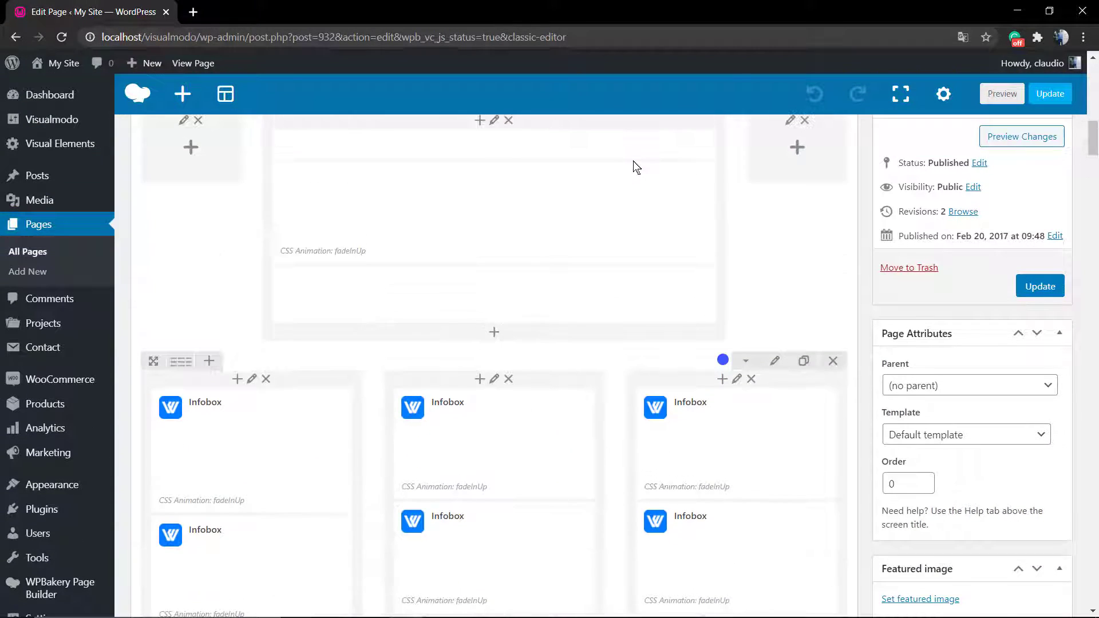
scroll(down, 3)
text(space)
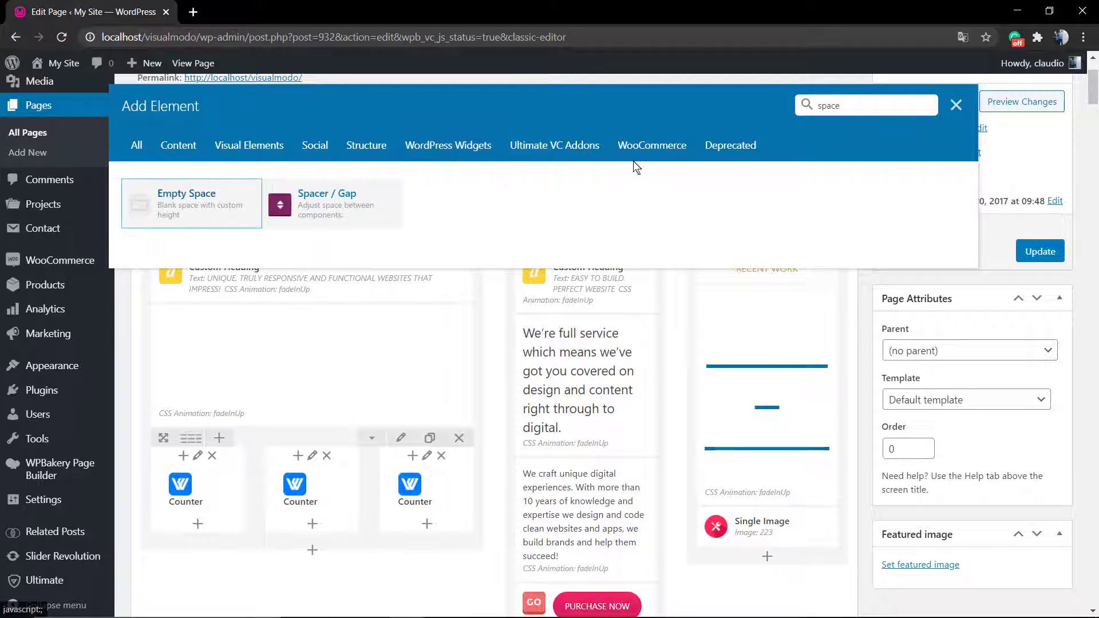
click(190, 203)
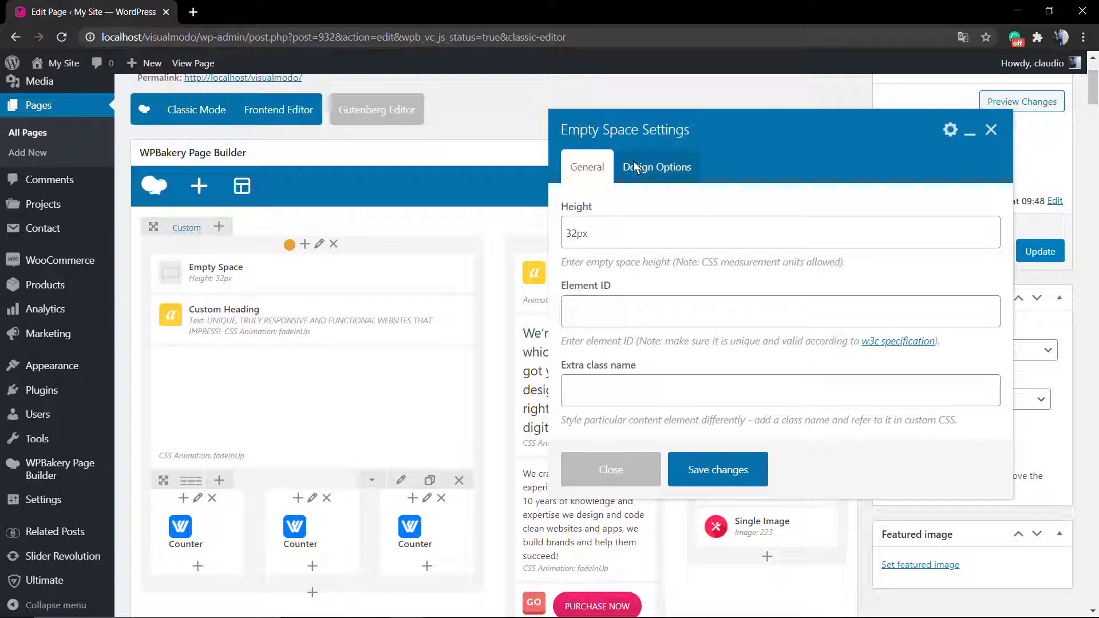